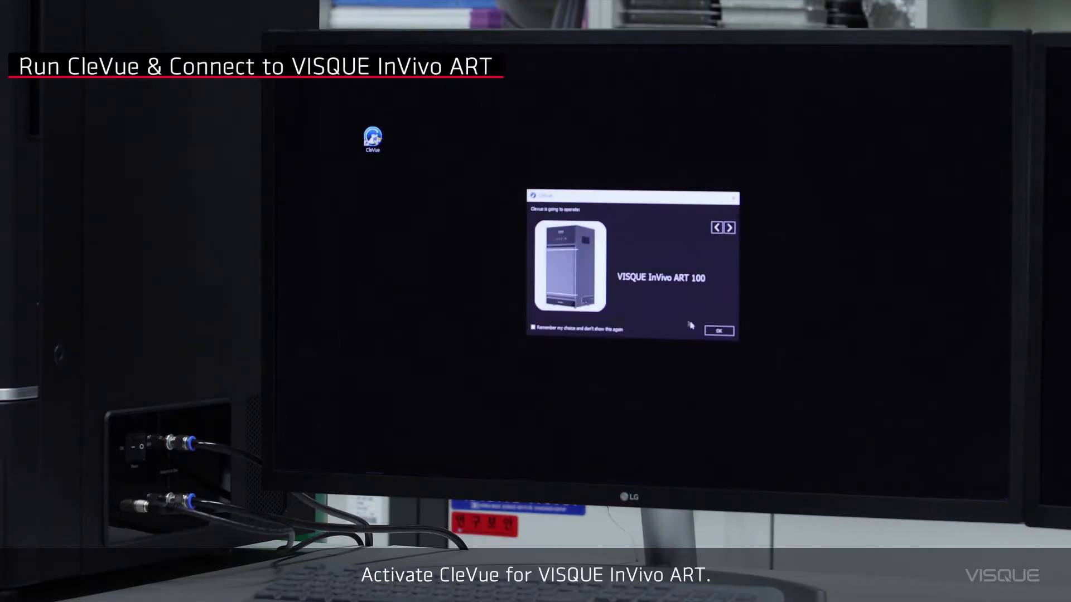
Step: Confirm running CleVue with the VISQUE InVivo ART 100 imager
{"action": "left_click", "coordinate": [717, 330]}
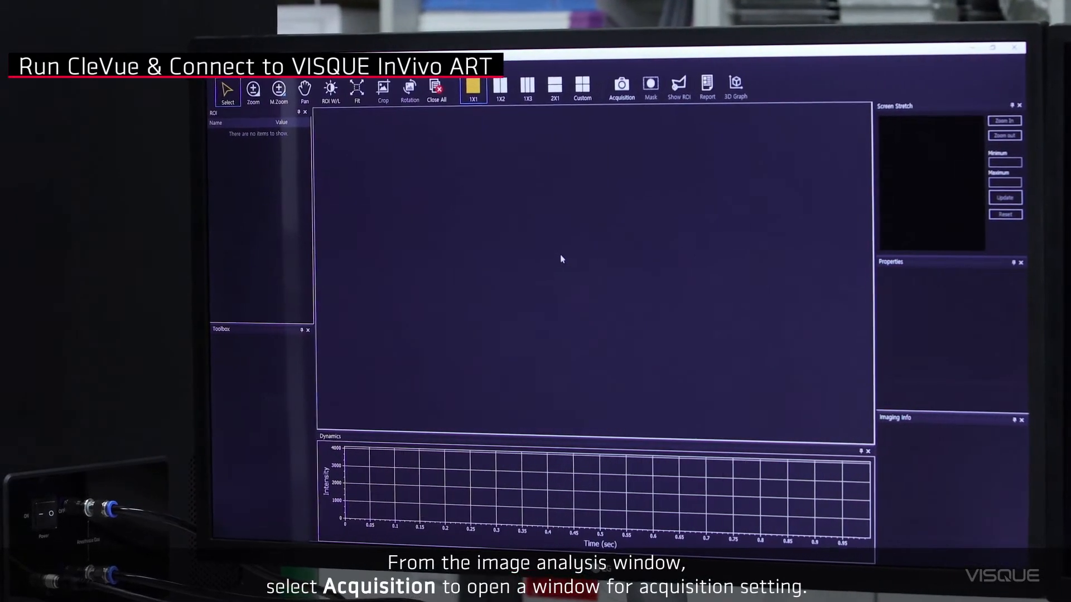
Step: Connect the acquisition window to the VISQUE InVivo ART 100 device
{"action": "left_click", "coordinate": [621, 87]}
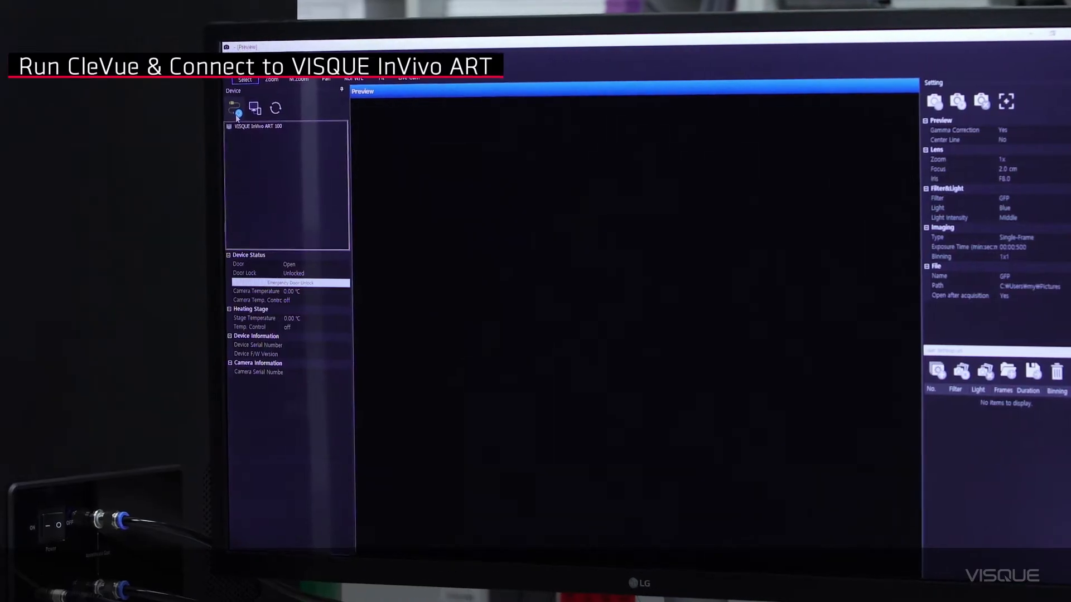
{"action": "left_click", "coordinate": [234, 109]}
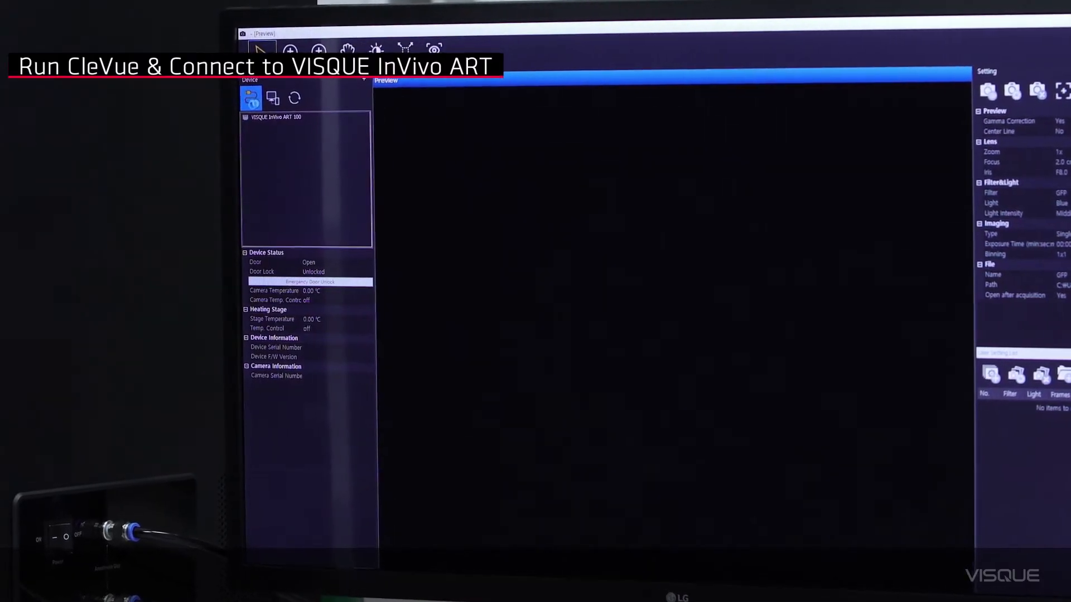
{"action": "double_click", "coordinate": [275, 117]}
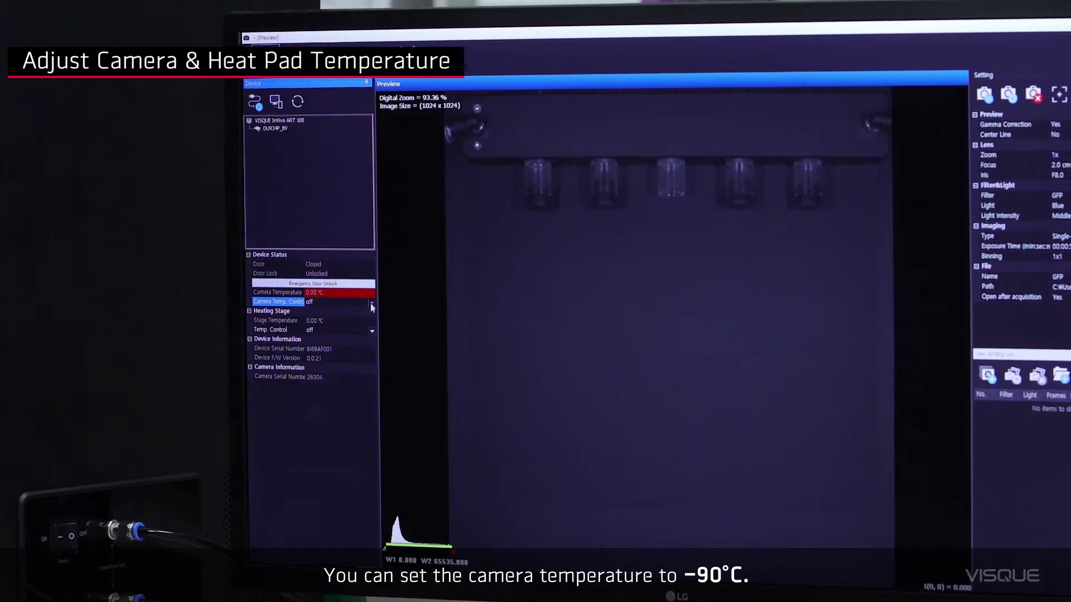
Step: Set camera cooling to -70 °C and the mouse stage heating to 36 °C
{"action": "left_click", "coordinate": [369, 302]}
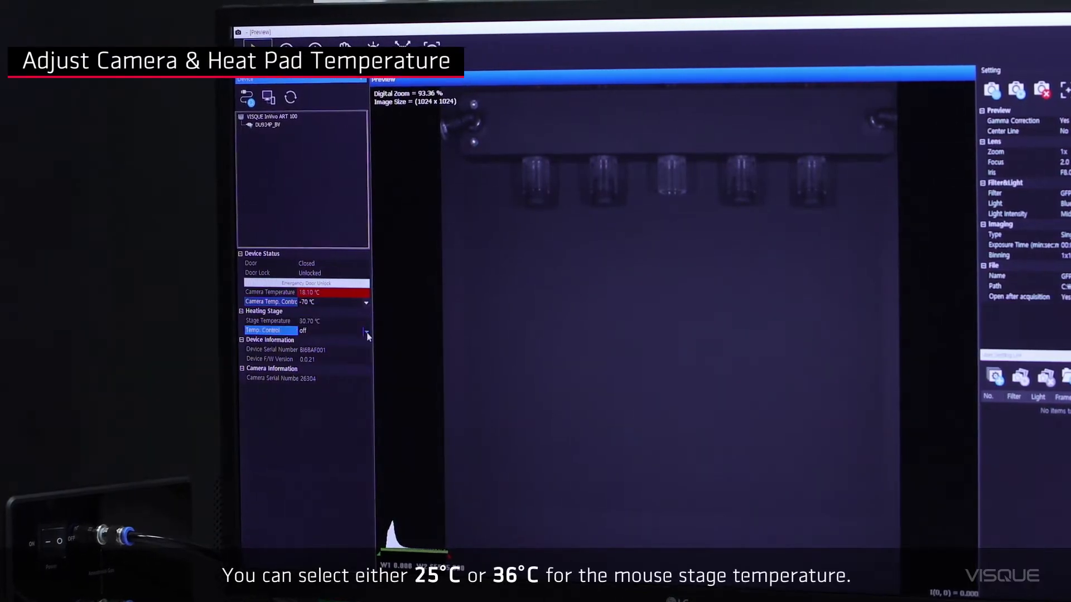
{"action": "left_click", "coordinate": [334, 331]}
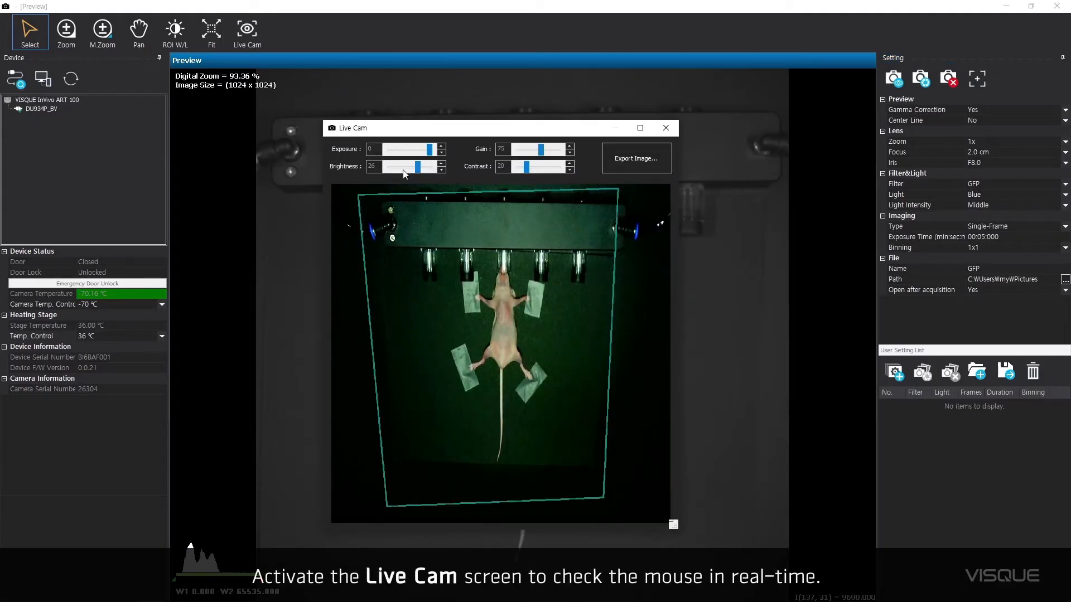
Step: Close Live Cam and set 2x zoom, ICG filter and Low light intensity
{"action": "left_click", "coordinate": [665, 127]}
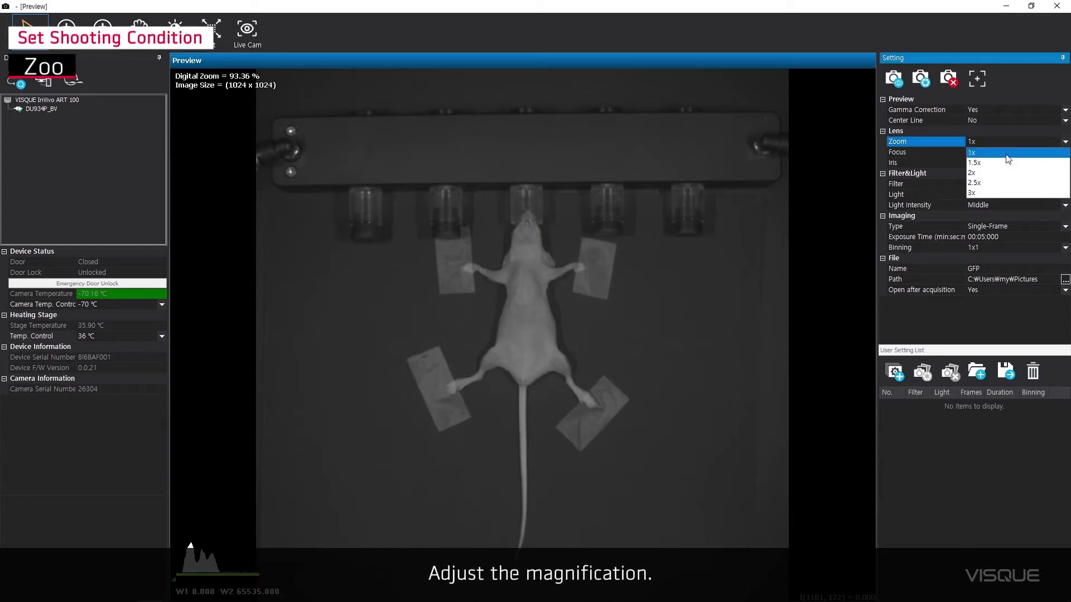
{"action": "left_click", "coordinate": [974, 172]}
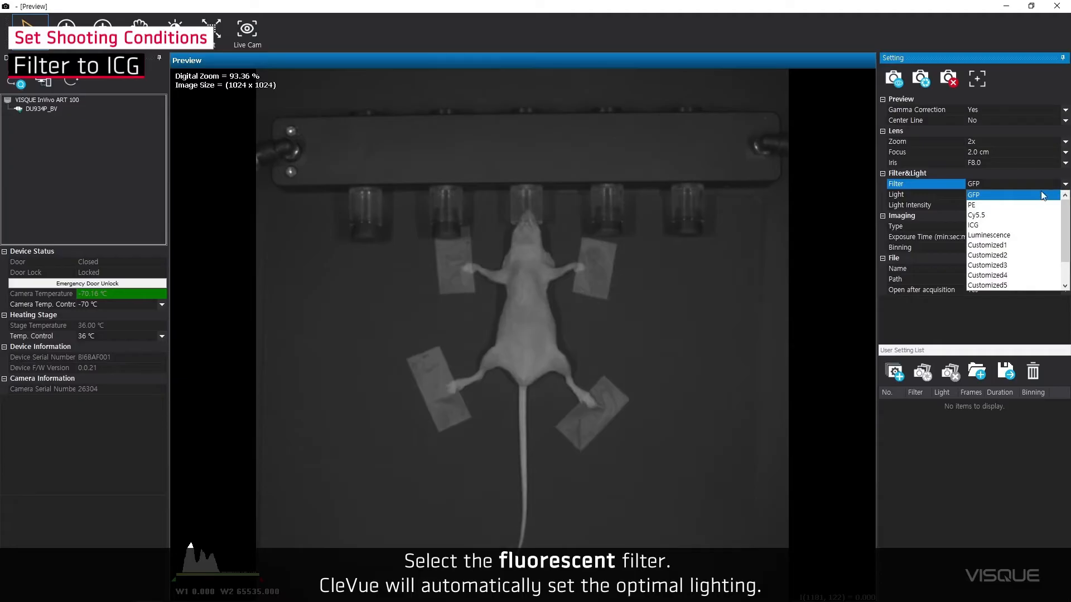
{"action": "left_click", "coordinate": [972, 224]}
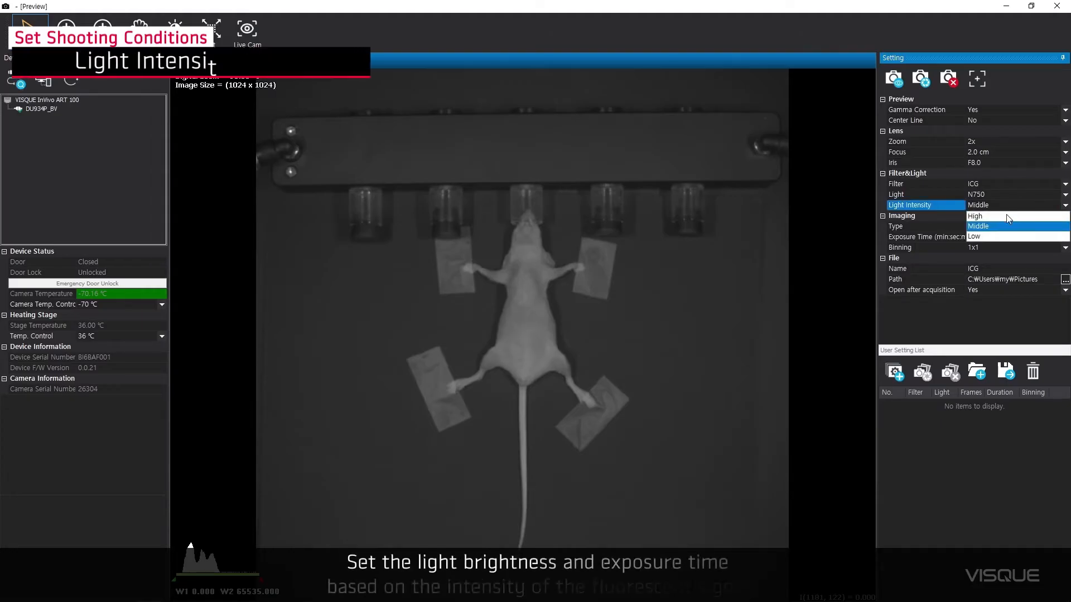
{"action": "left_click", "coordinate": [975, 236]}
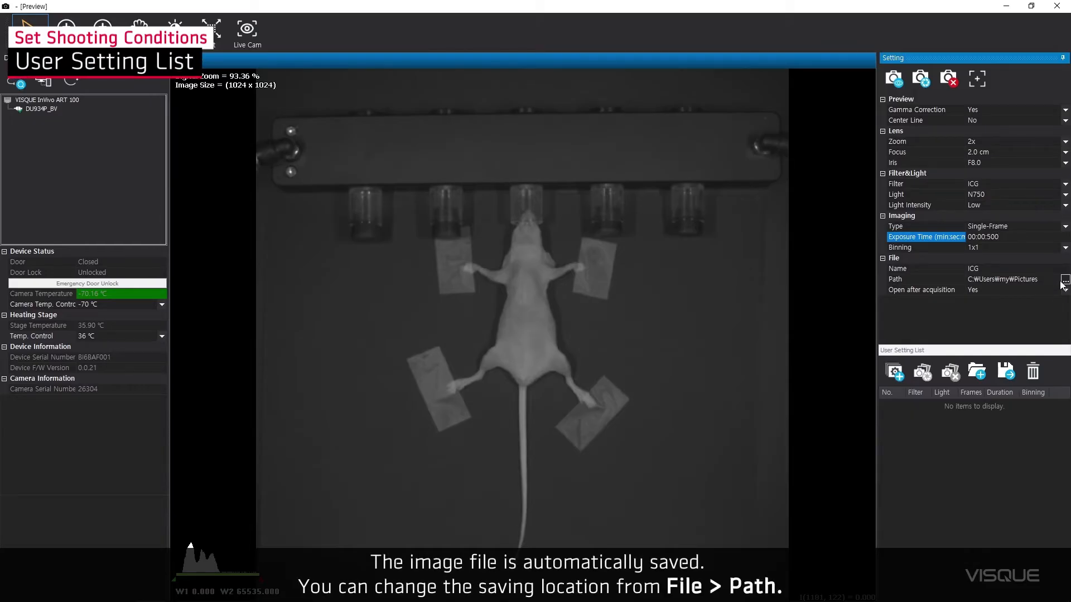
Step: Save images to D:\Vieworks and add the ICG 0.5 s setting to the list
{"action": "left_click", "coordinate": [1063, 279]}
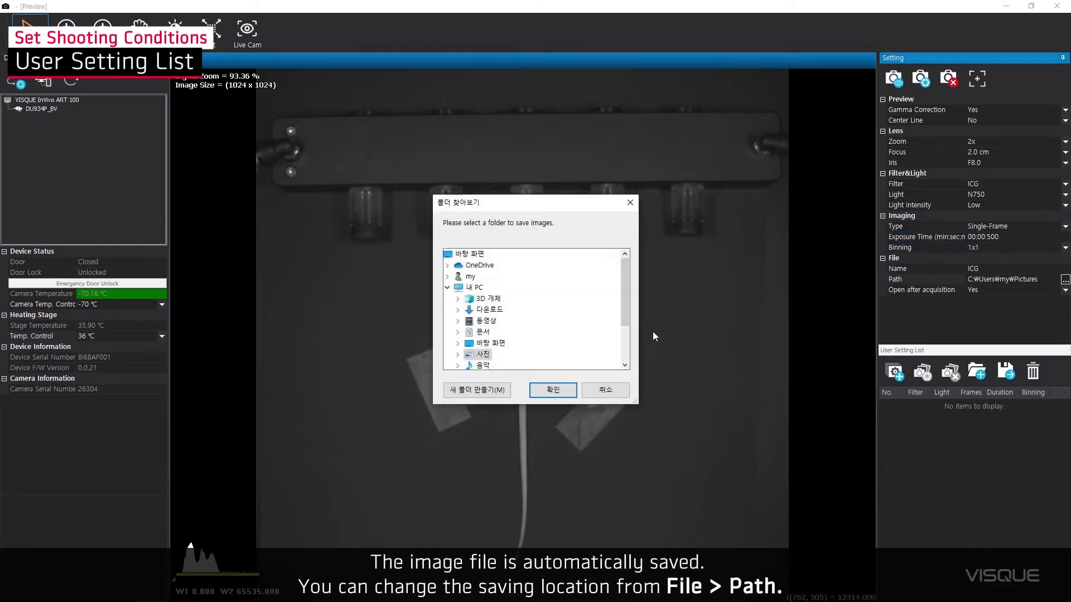
{"action": "scroll", "scroll_direction": "down", "scroll_amount": 3}
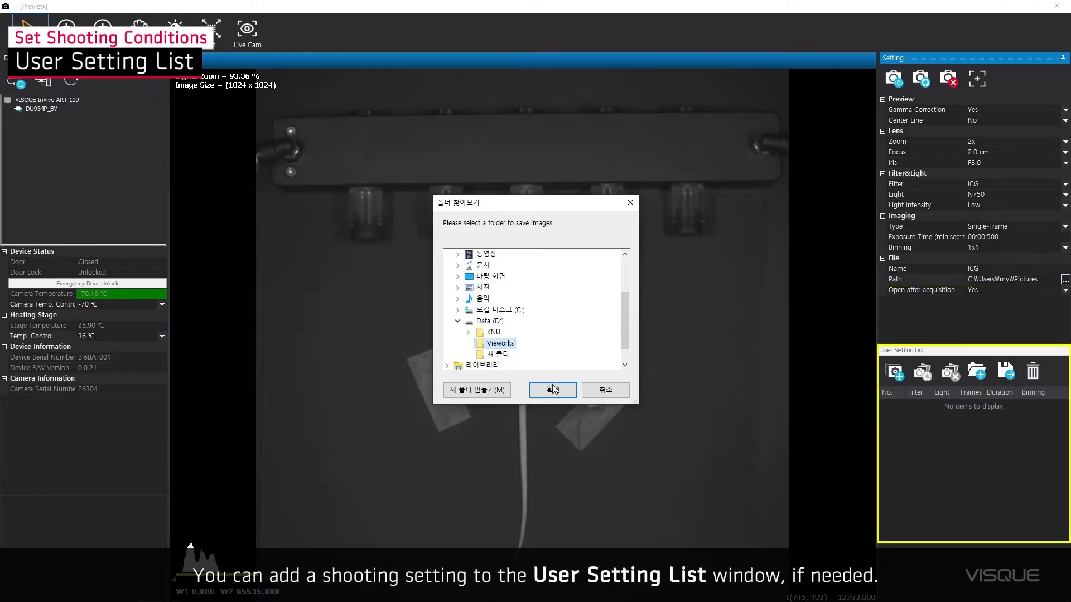
{"action": "left_click", "coordinate": [552, 390]}
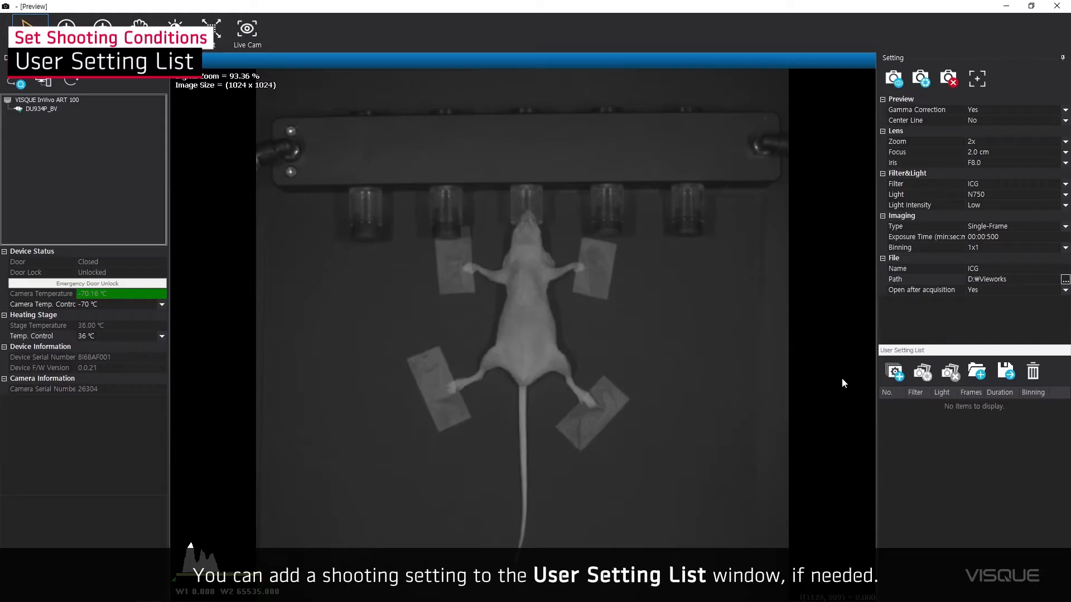
{"action": "left_click", "coordinate": [893, 372]}
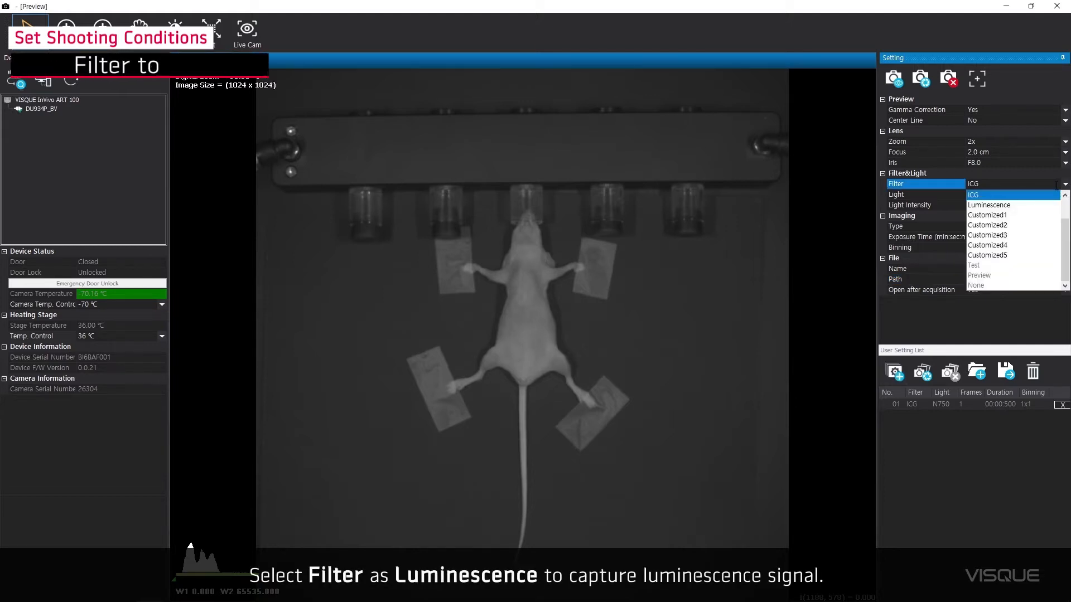
Step: Add a 5 s Luminescence setting to the list and start acquisition
{"action": "left_click", "coordinate": [988, 205]}
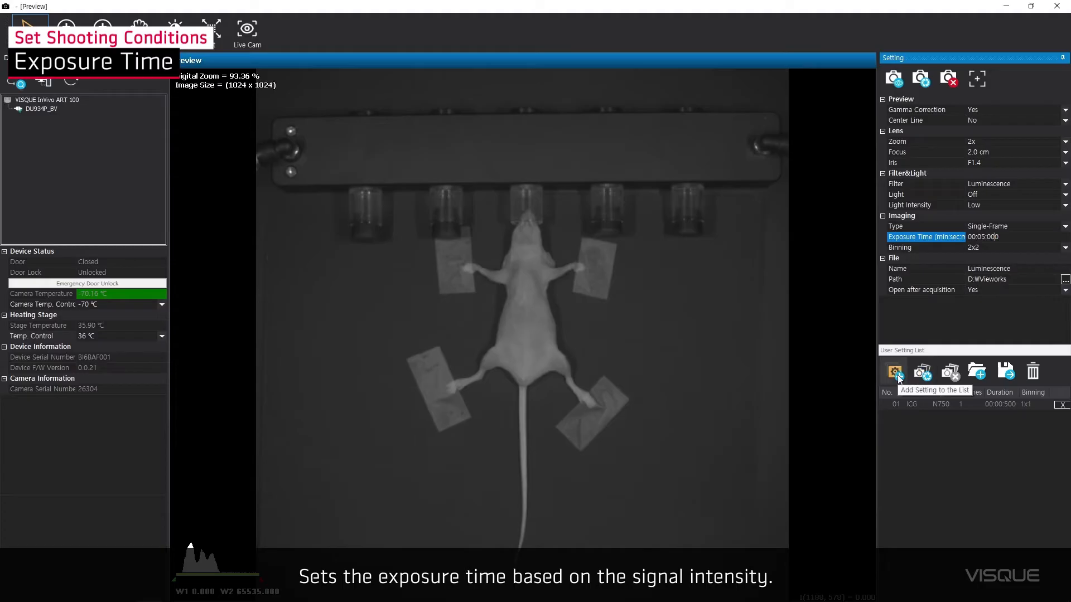
{"action": "left_click", "coordinate": [893, 371]}
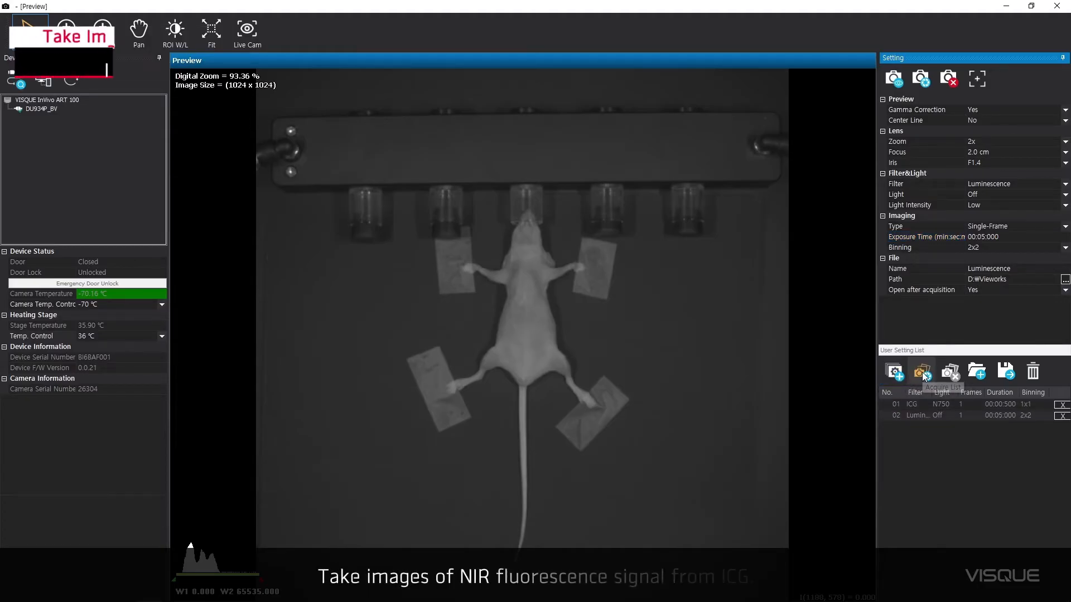
{"action": "left_click", "coordinate": [921, 371]}
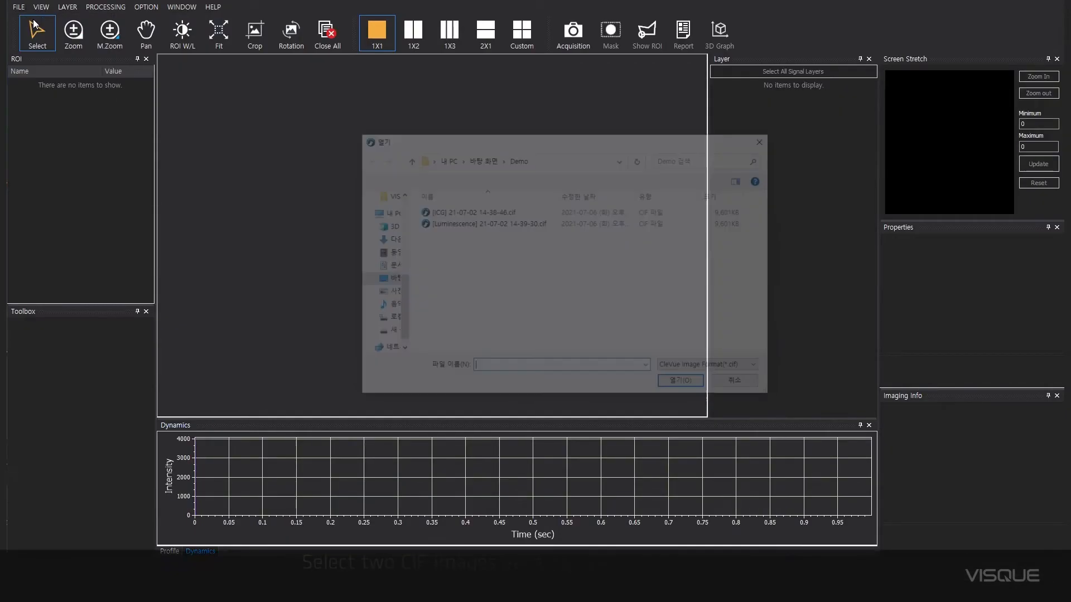
Step: Open the ICG and Luminescence .cif files together in comparison mode
{"action": "left_click", "coordinate": [484, 223]}
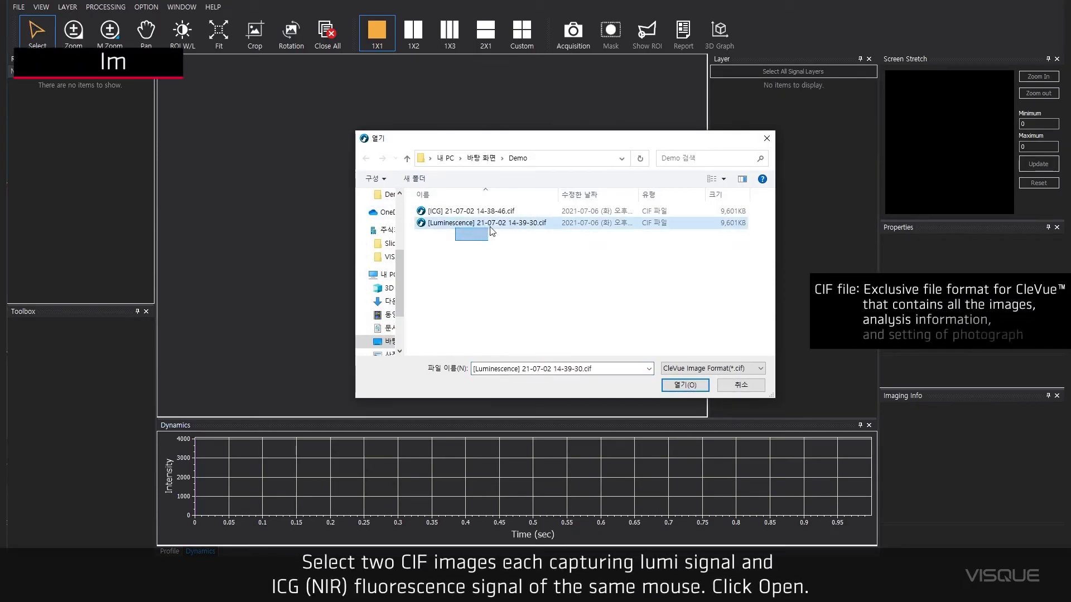
{"action": "left_click", "coordinate": [464, 210]}
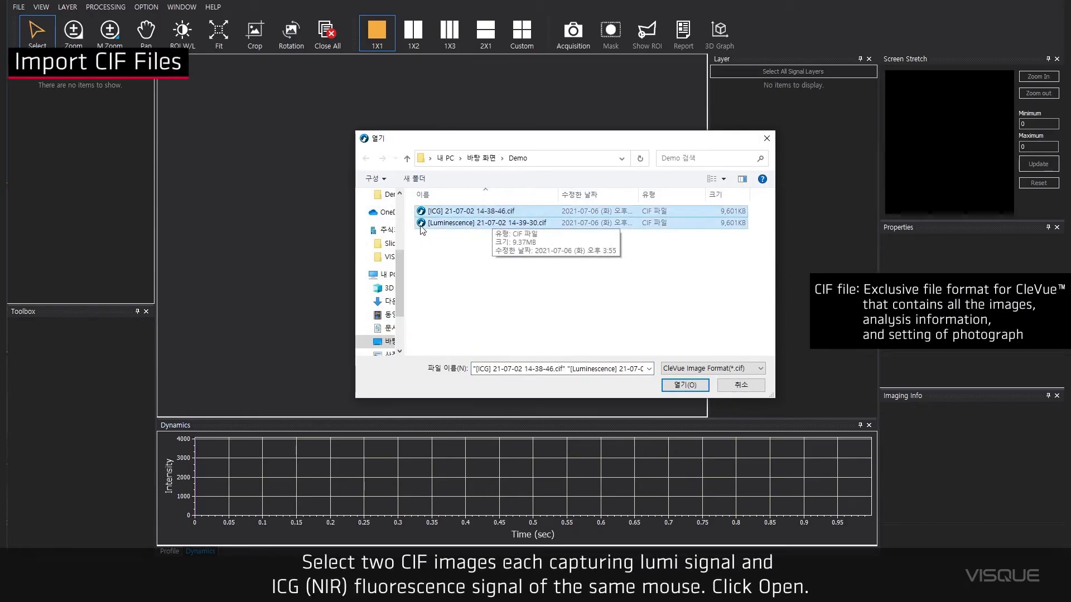
{"action": "mouse_move", "coordinate": [620, 313]}
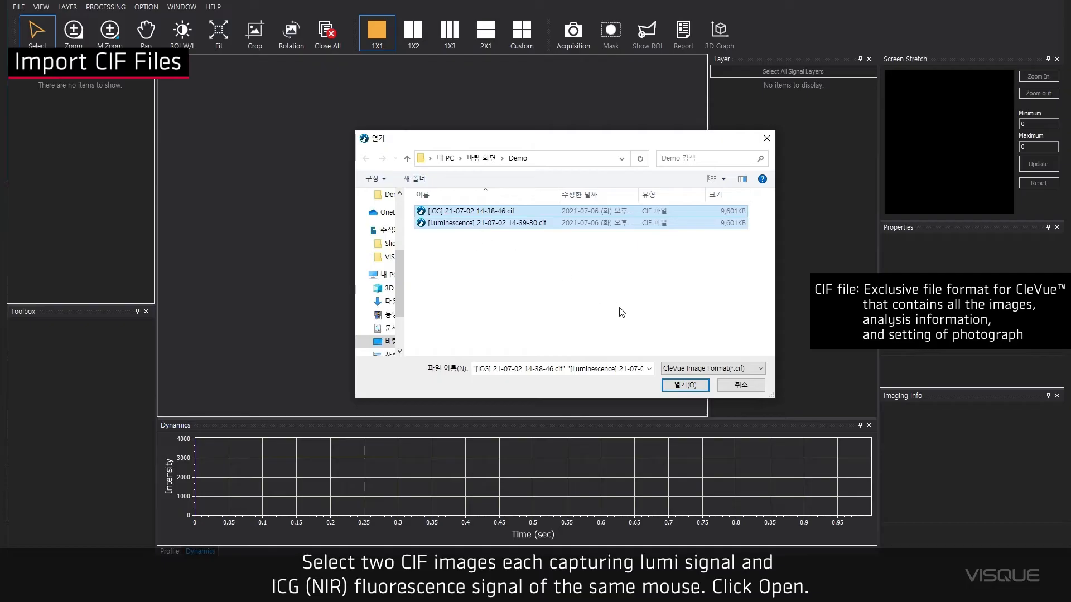
{"action": "left_click", "coordinate": [683, 385]}
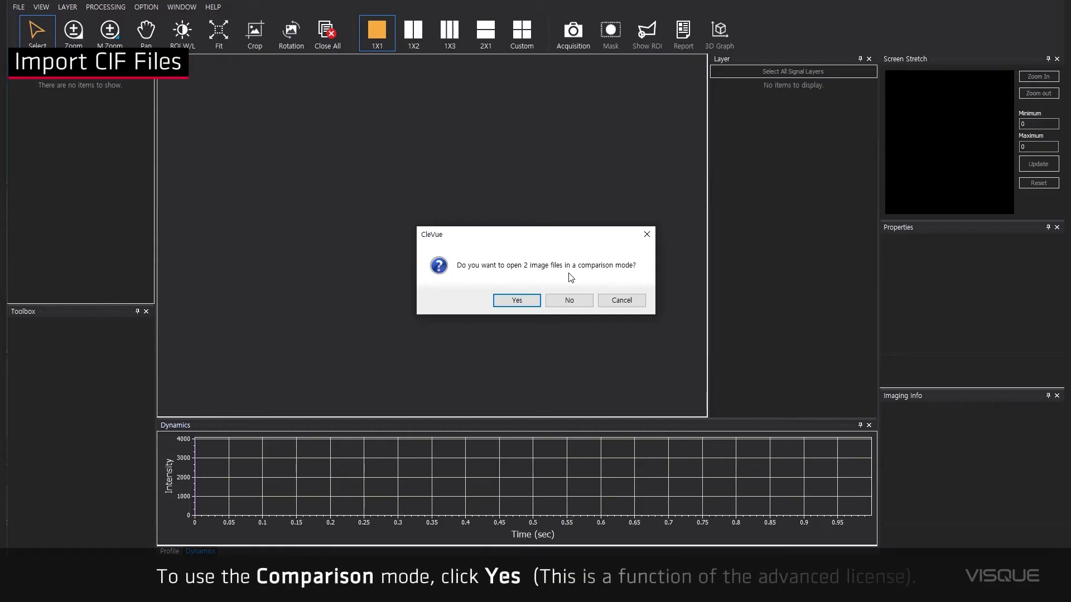
{"action": "left_click", "coordinate": [516, 300]}
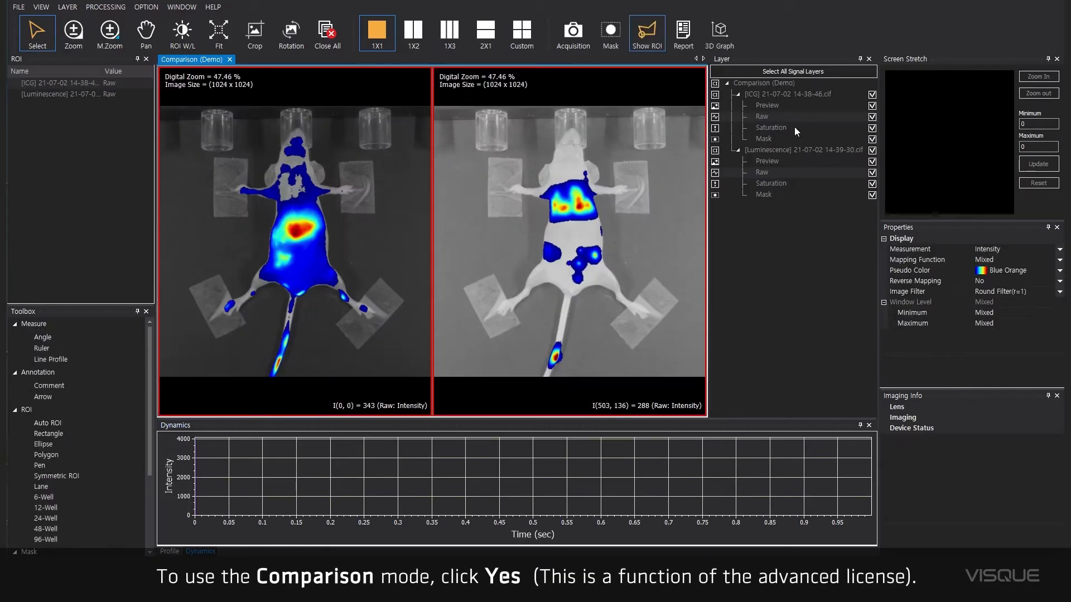
Step: Give the luminescence image a black-green pseudo colour map
{"action": "left_click", "coordinate": [1017, 270]}
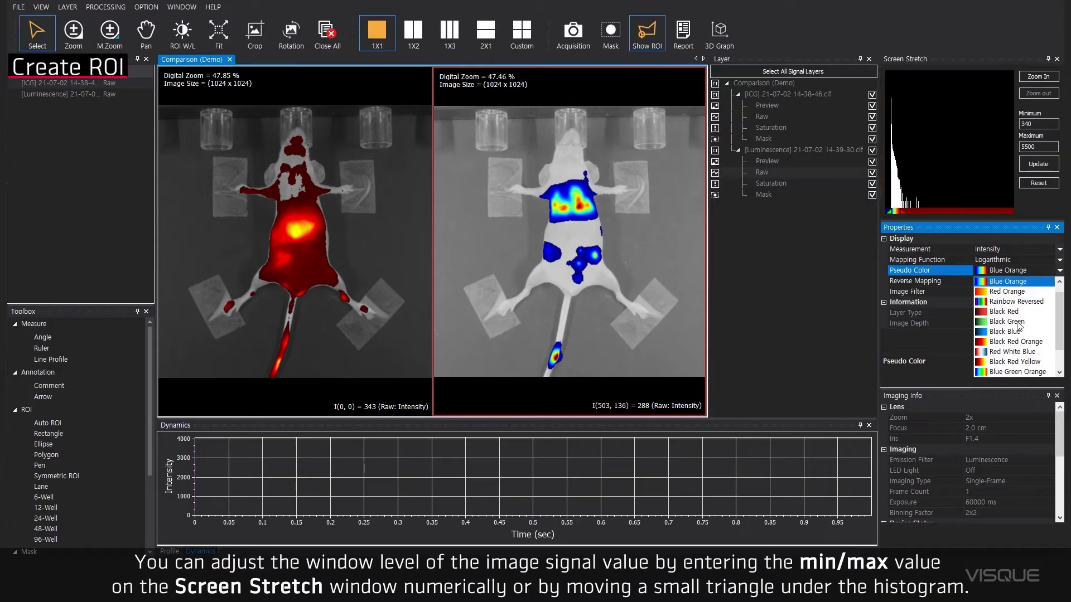
{"action": "left_click", "coordinate": [1003, 322]}
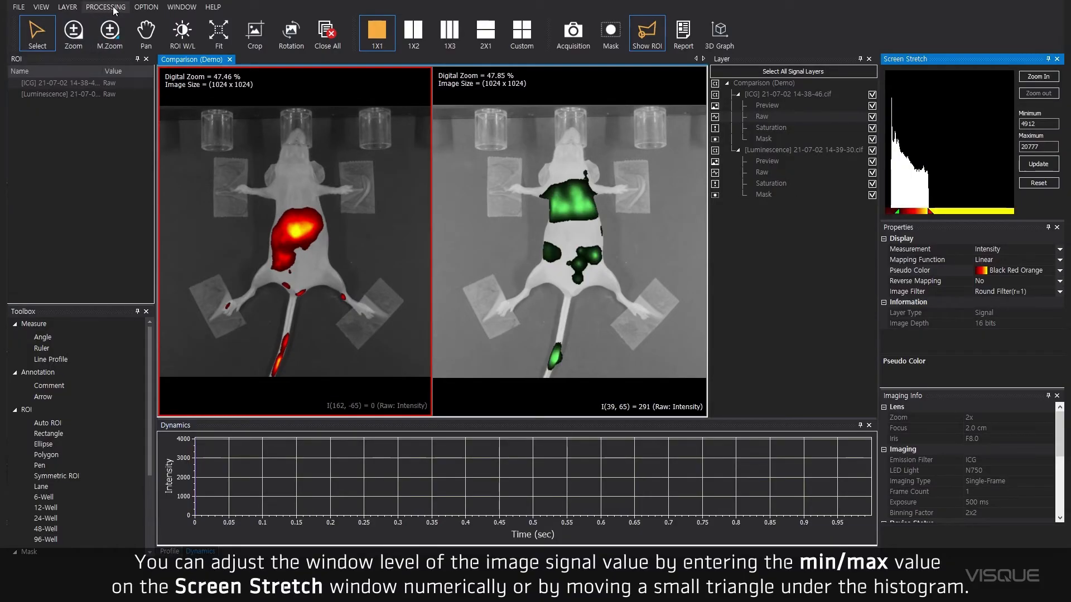
Step: Start Merge Layers and preview the ICG raw and ICG preview layers
{"action": "left_click", "coordinate": [105, 6]}
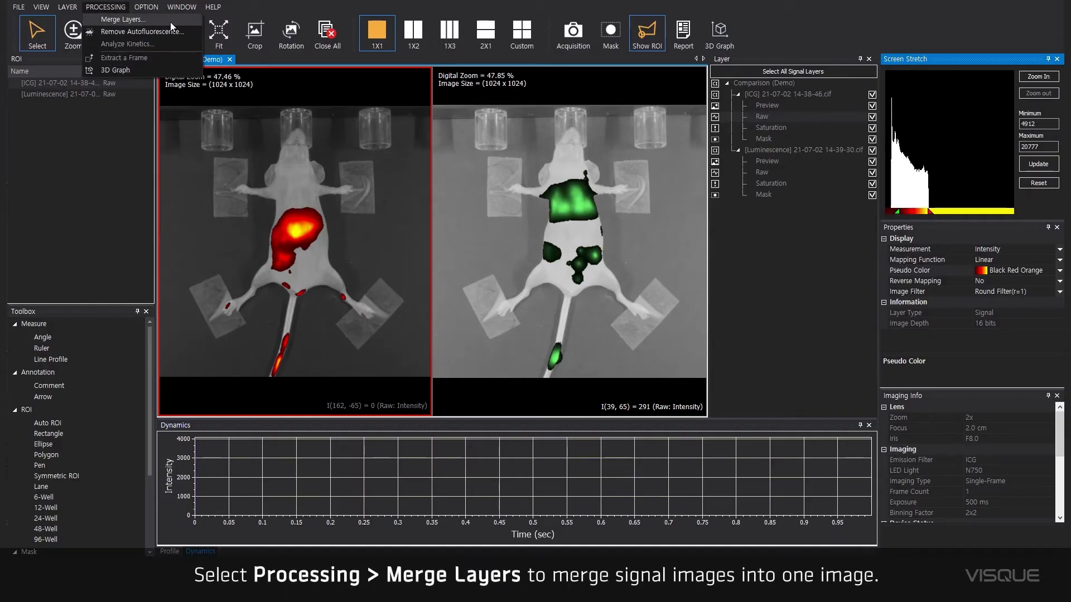
{"action": "left_click", "coordinate": [123, 19]}
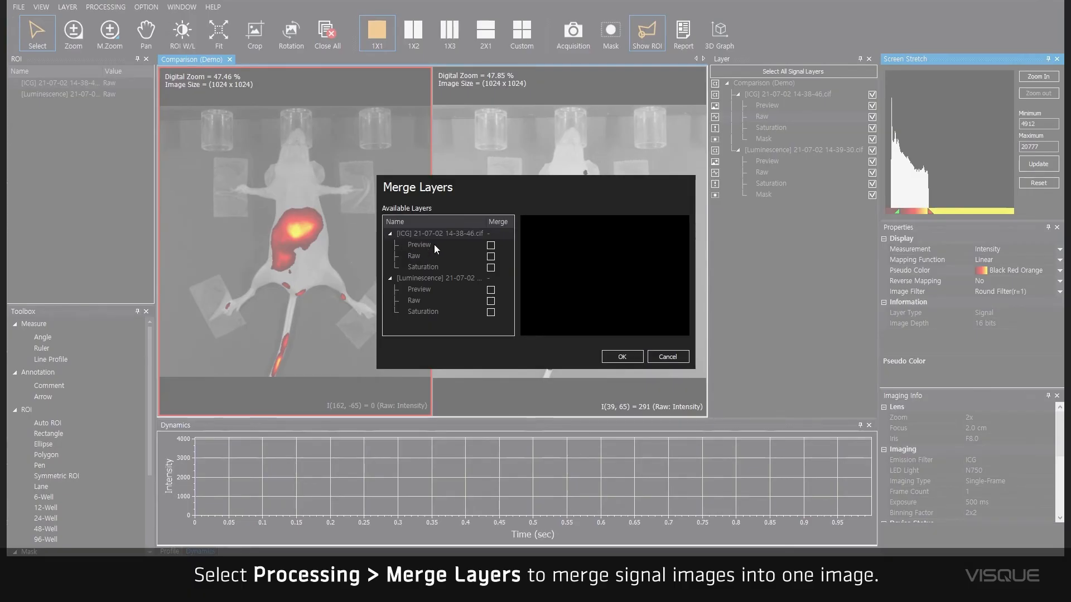
{"action": "left_click", "coordinate": [413, 256]}
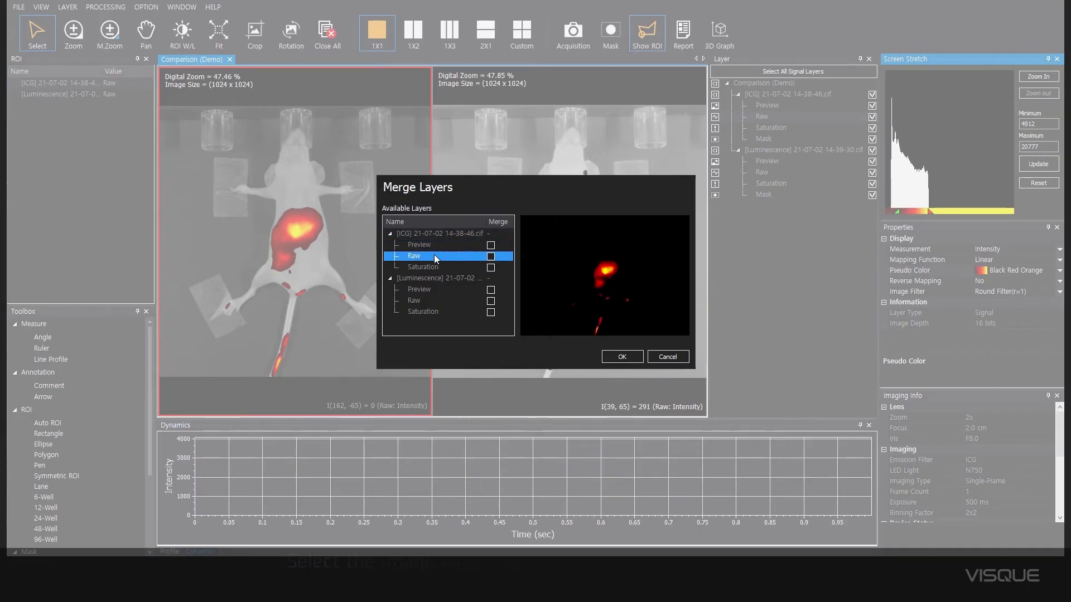
{"action": "left_click", "coordinate": [420, 245]}
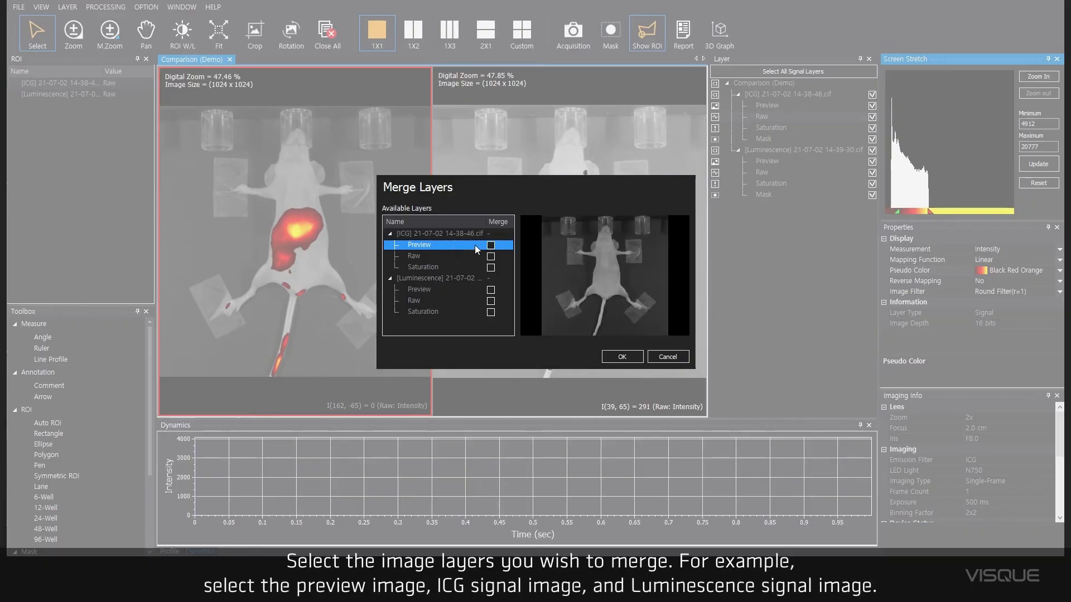
Step: Merge ICG Preview, ICG Raw and Luminescence Raw into one image
{"action": "left_click", "coordinate": [490, 244]}
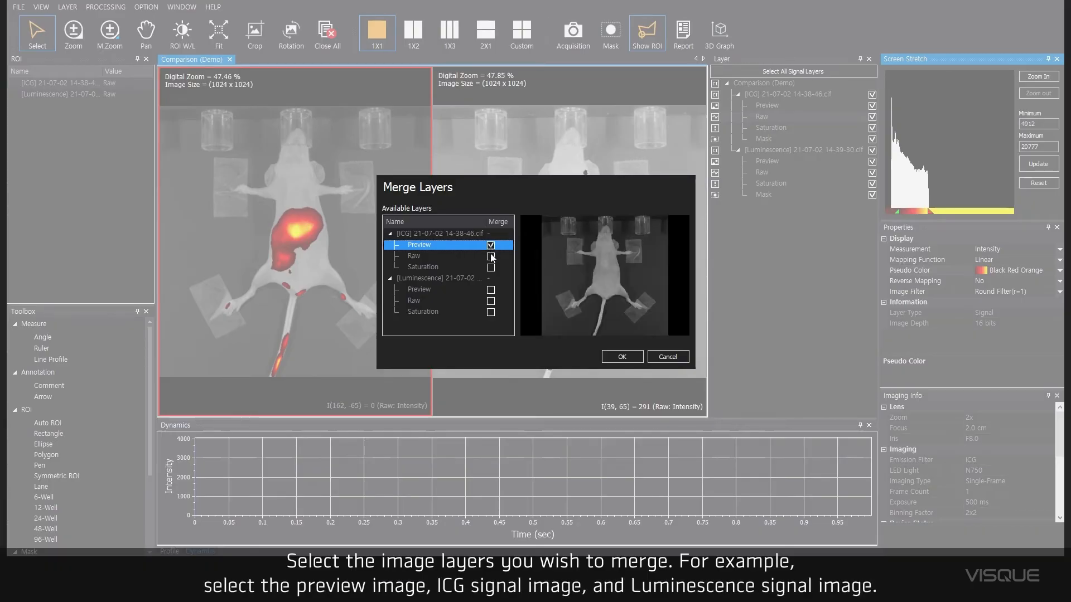
{"action": "left_click", "coordinate": [491, 255]}
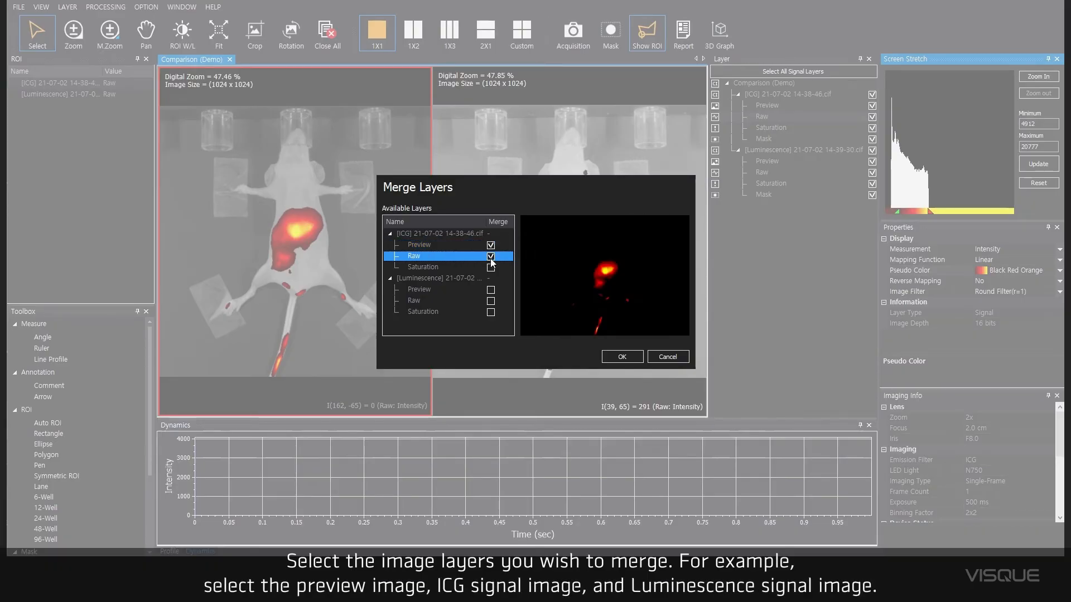
{"action": "left_click", "coordinate": [490, 301]}
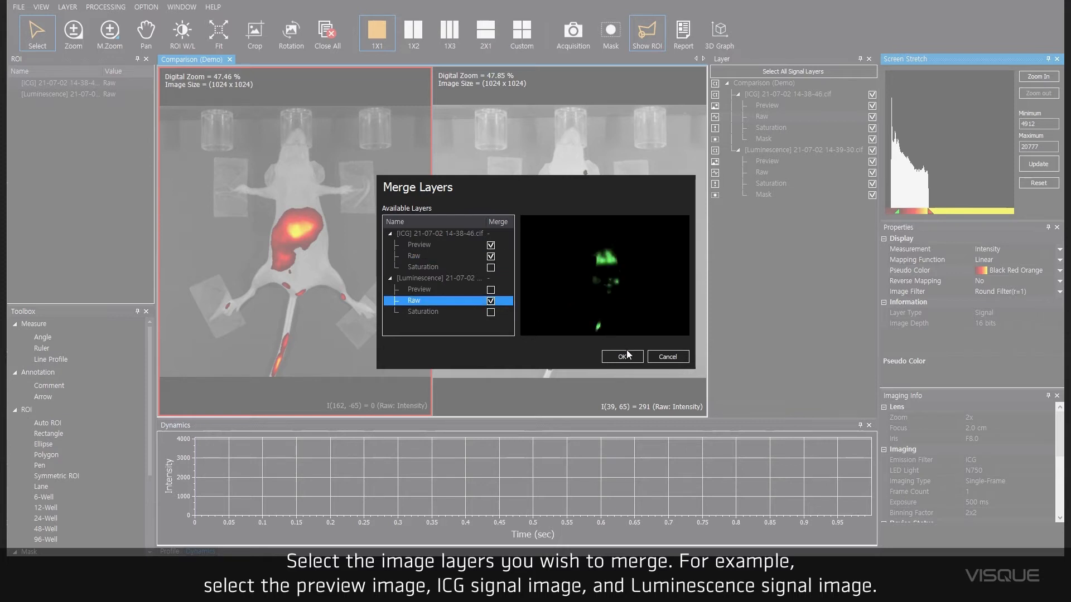
{"action": "left_click", "coordinate": [621, 356]}
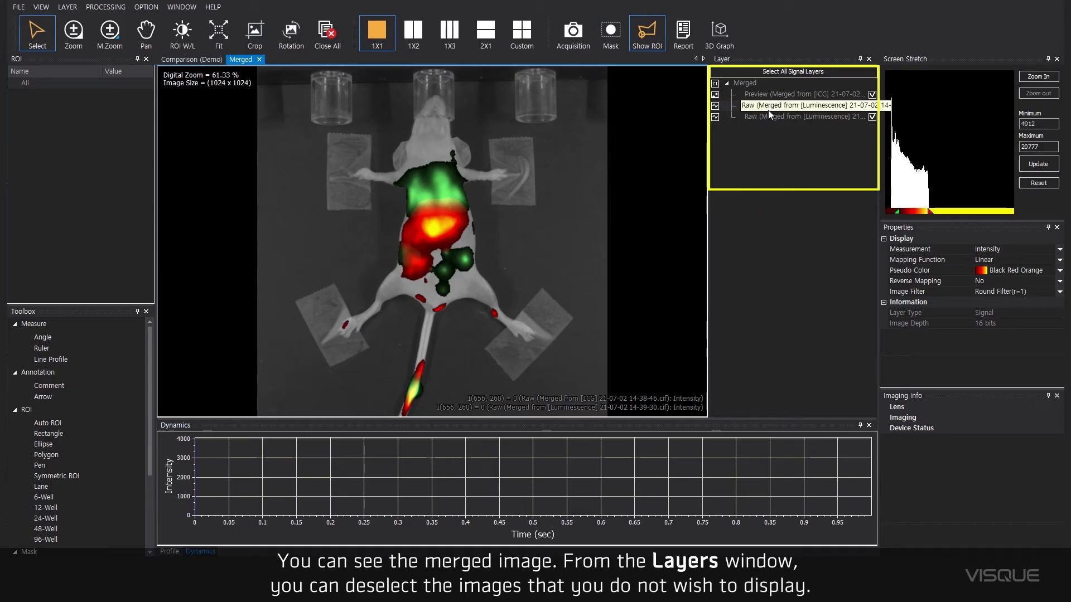
Step: Make the Luminescence Raw layer the active layer of the merged image
{"action": "left_click", "coordinate": [802, 105]}
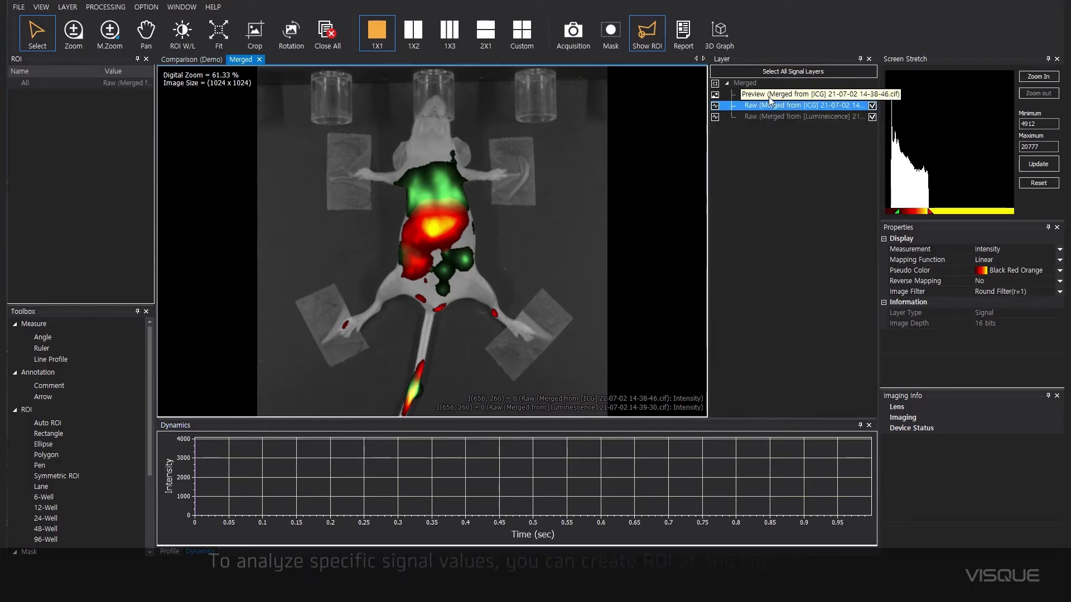
{"action": "left_click", "coordinate": [805, 116]}
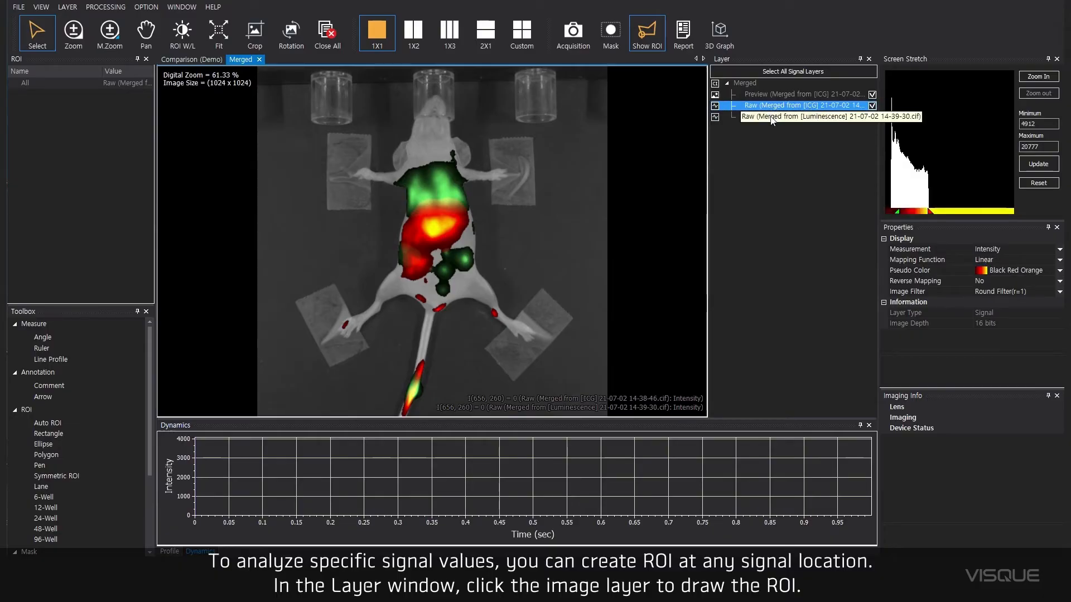
{"action": "left_click", "coordinate": [820, 116]}
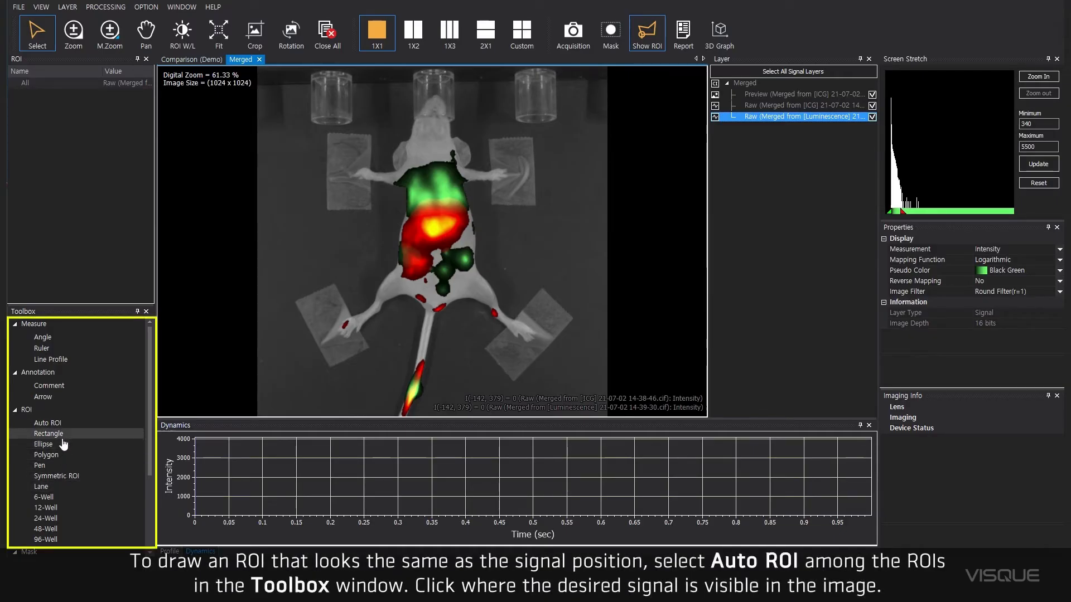
Step: Create Auto ROIs on the green chest signal and the red abdominal signal
{"action": "left_click", "coordinate": [46, 422]}
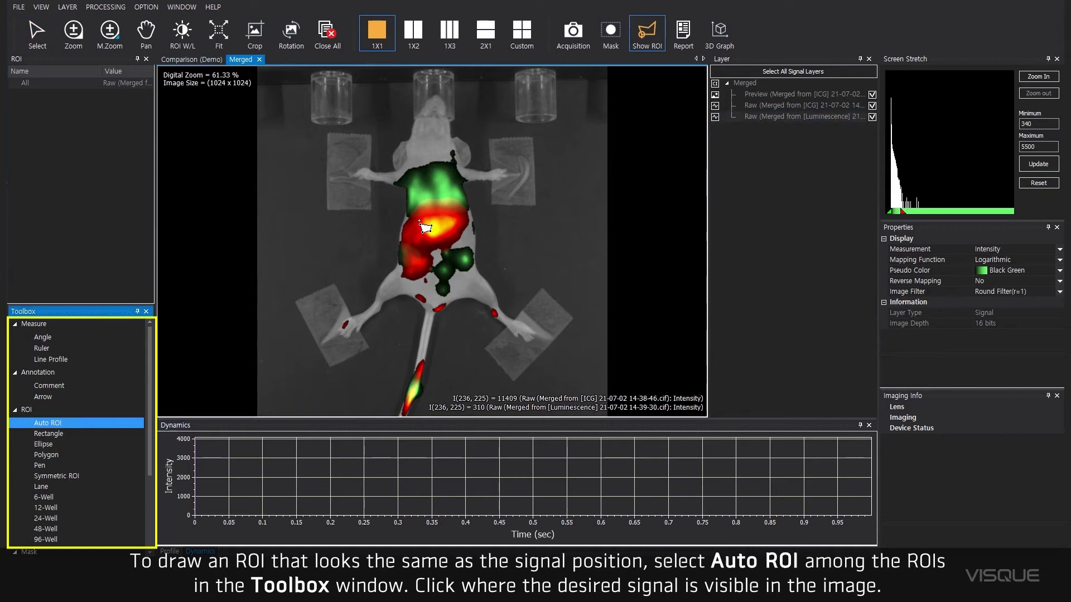
{"action": "left_click", "coordinate": [427, 228]}
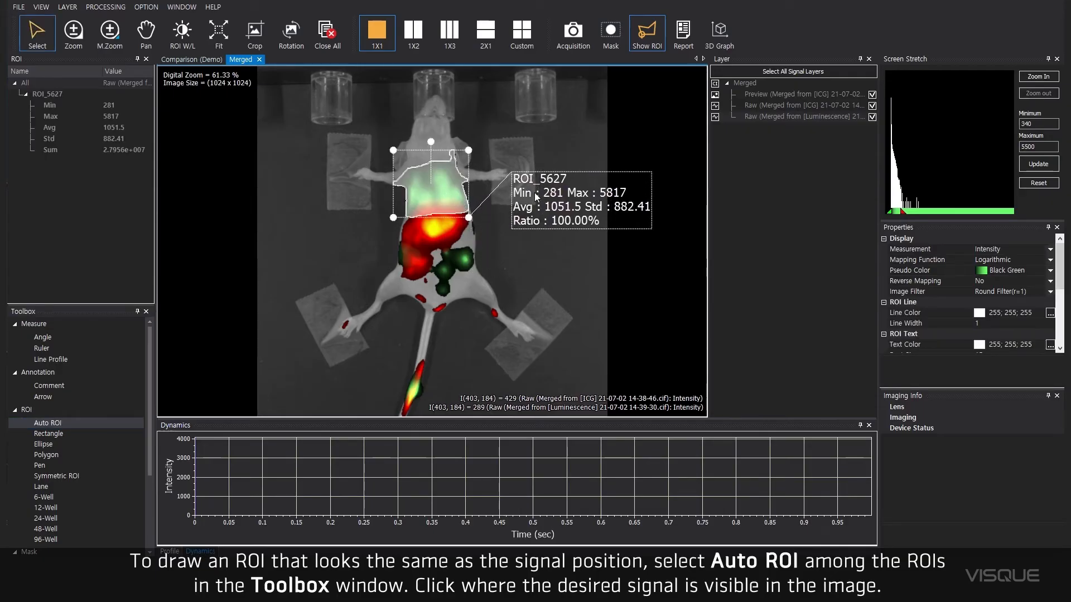
{"action": "left_click", "coordinate": [792, 104]}
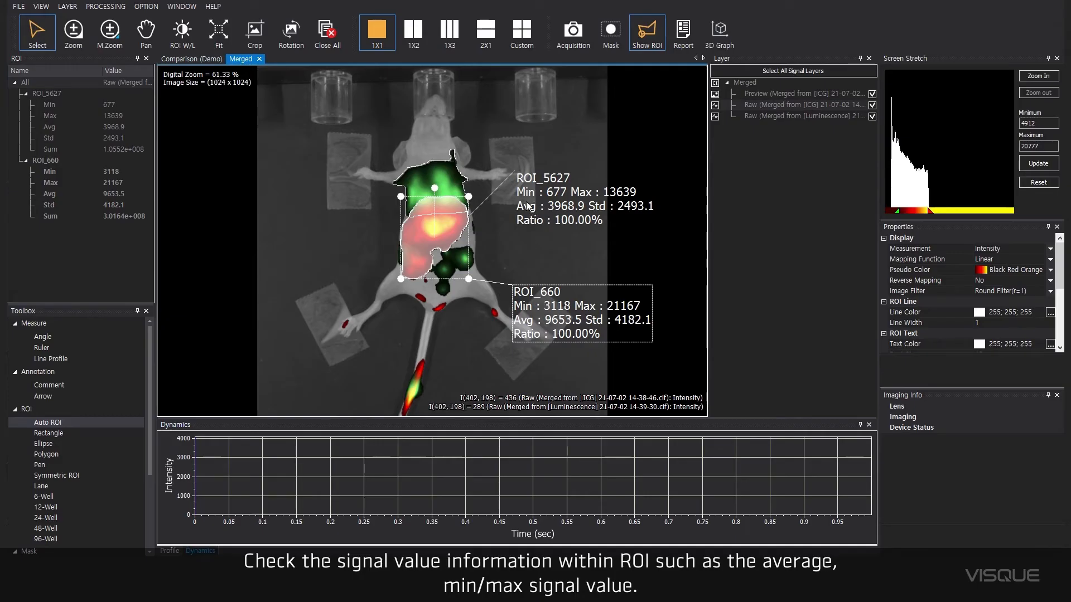
Step: Rename the chest ROI to Lung and the abdominal ROI to Liver in the ROI panel
{"action": "double_click", "coordinate": [43, 94]}
{"action": "type", "text": "Lung"}
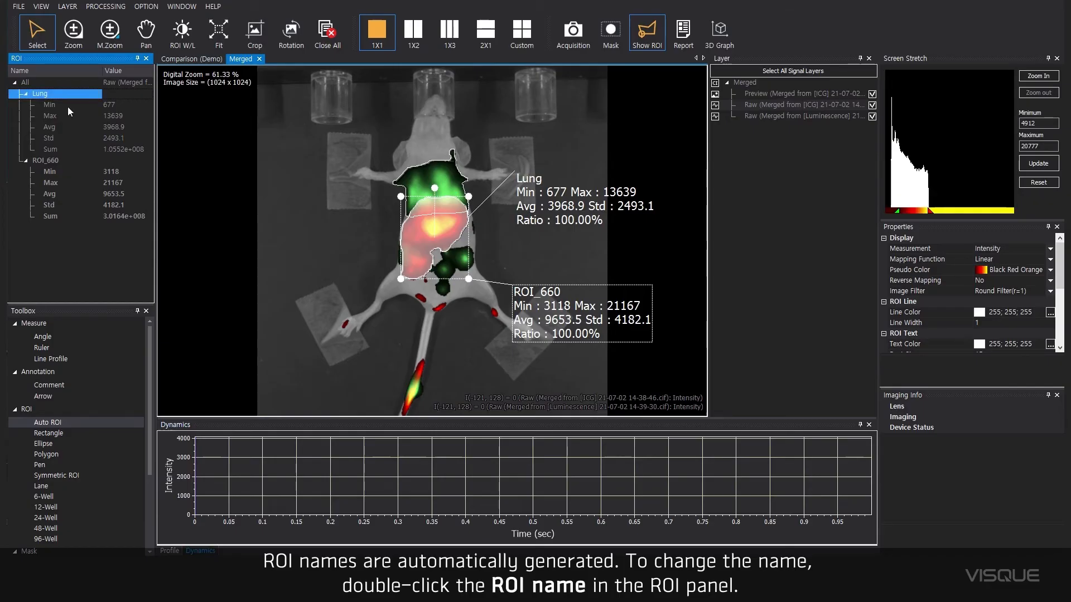
{"action": "double_click", "coordinate": [46, 160]}
{"action": "type", "text": "Liver"}
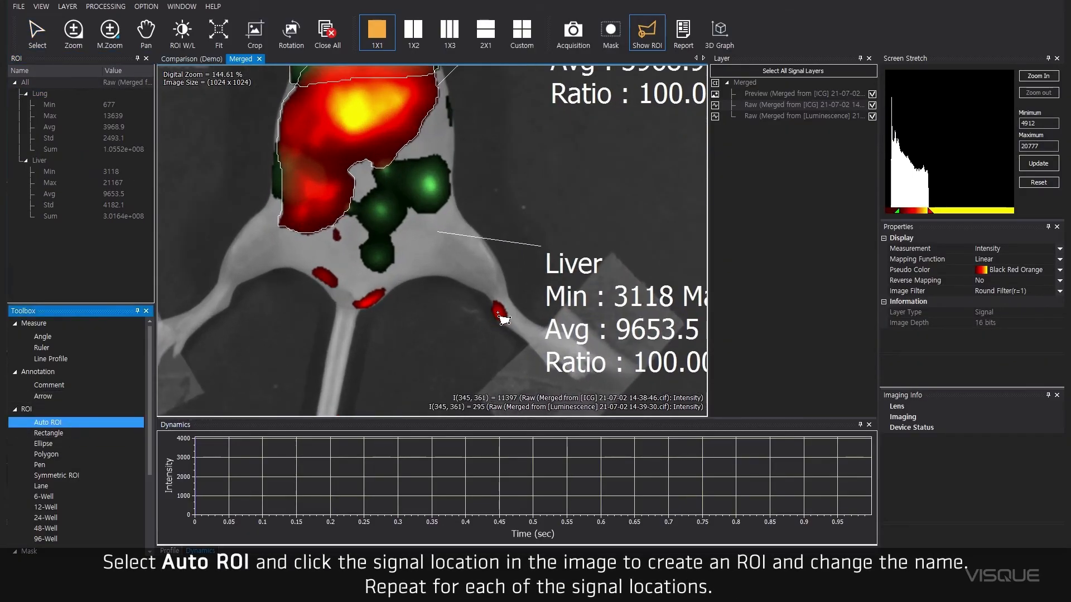
Step: Add Auto ROIs on the red hind-leg spots and rename ROI_6161 to Right Leg
{"action": "left_click", "coordinate": [499, 311]}
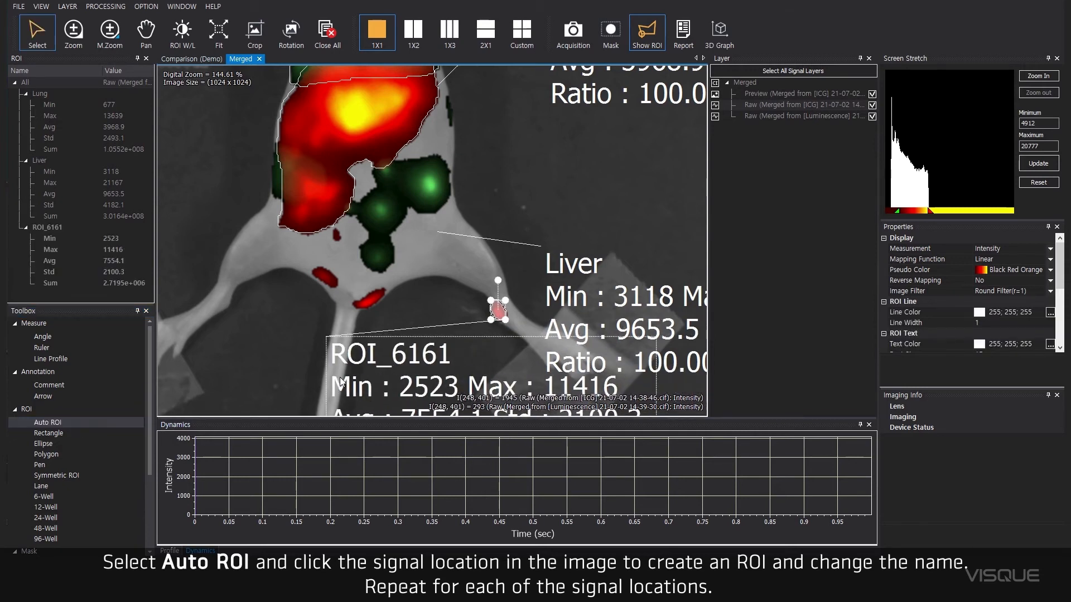
{"action": "left_click", "coordinate": [47, 421]}
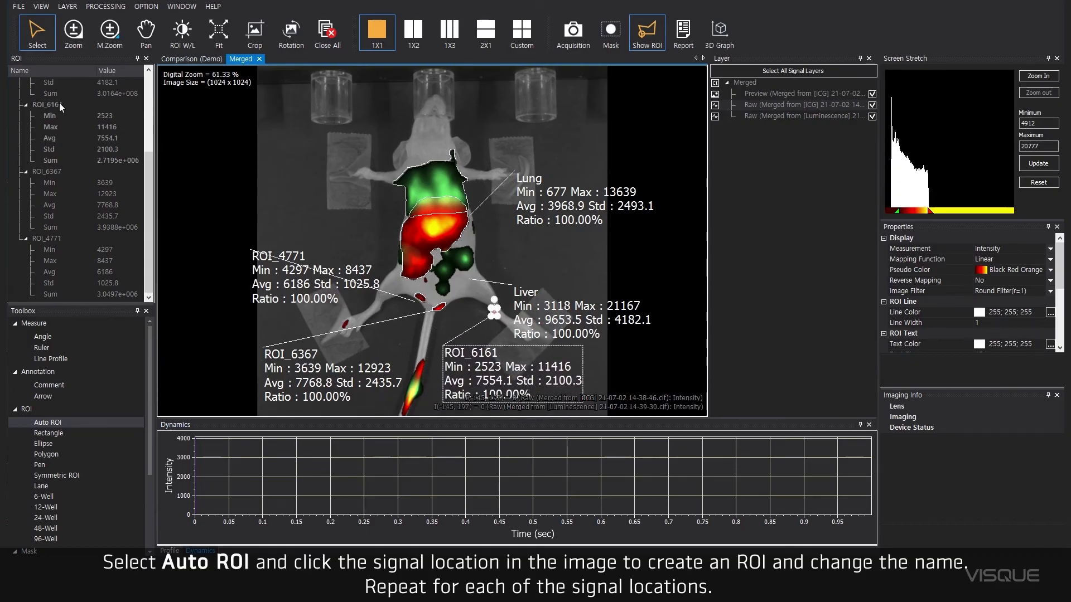
{"action": "double_click", "coordinate": [45, 105]}
{"action": "type", "text": "Right Leg"}
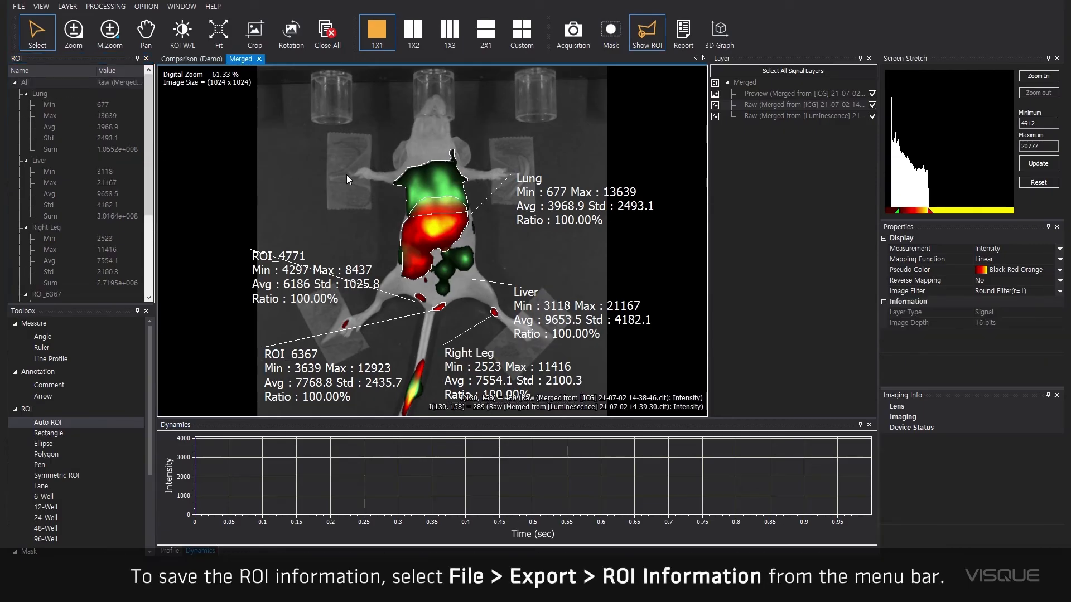
Step: Export the merged image's ROI Information via File > Export
{"action": "left_click", "coordinate": [19, 7]}
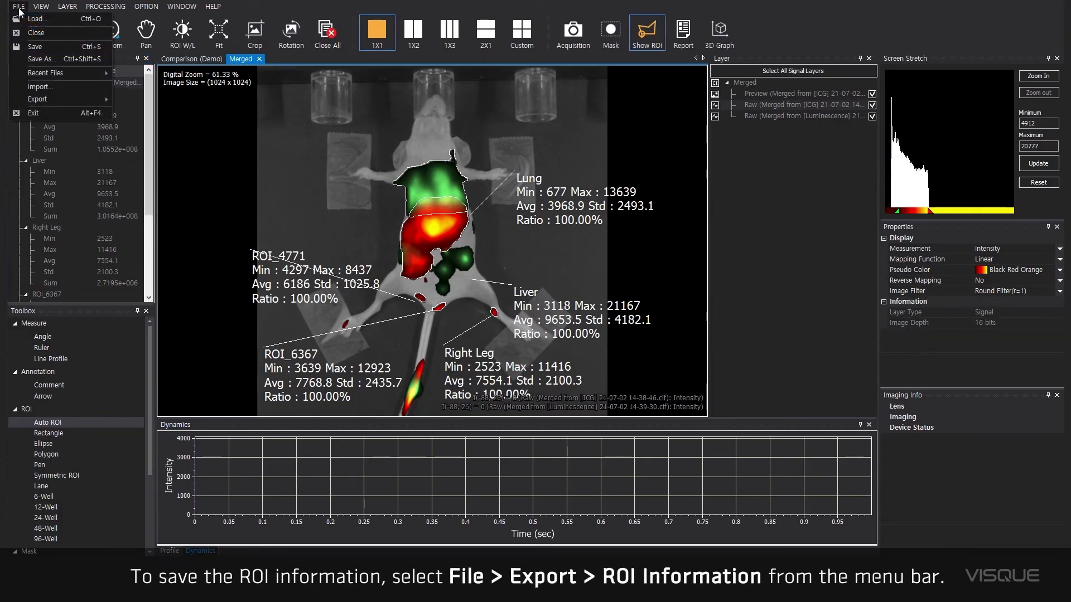
{"action": "left_click", "coordinate": [37, 100]}
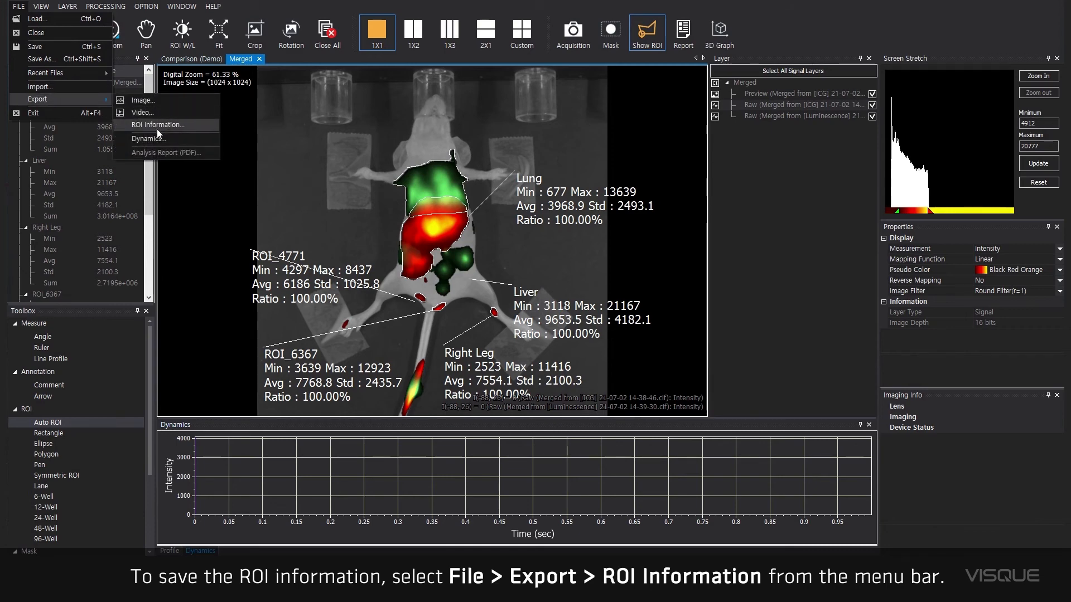
{"action": "left_click", "coordinate": [157, 124]}
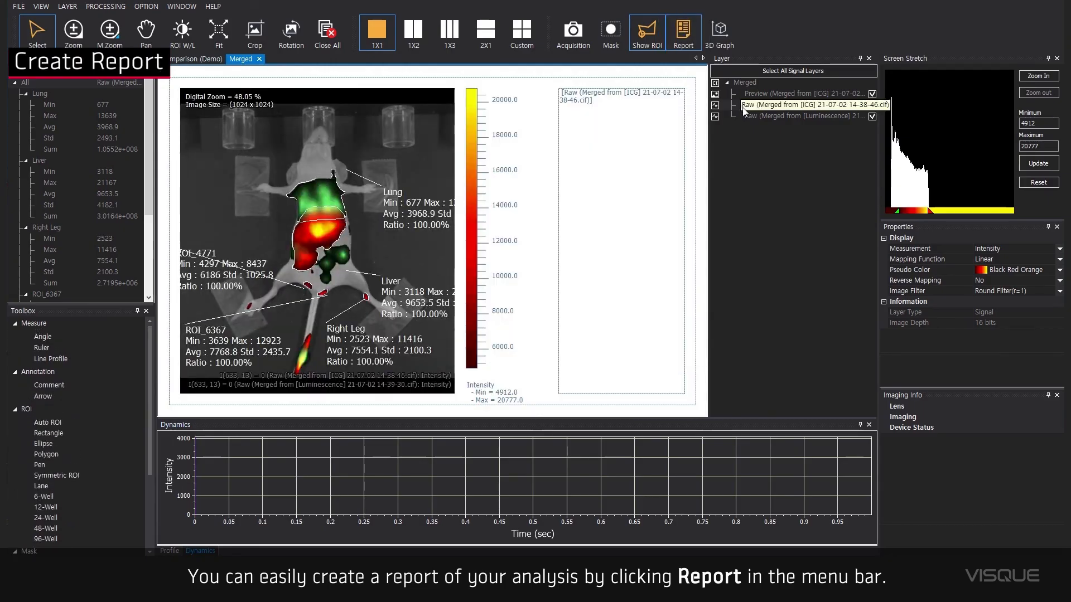
Step: Switch the report's colour bar to the Luminescence layer, then back to ICG Raw
{"action": "left_click", "coordinate": [813, 115]}
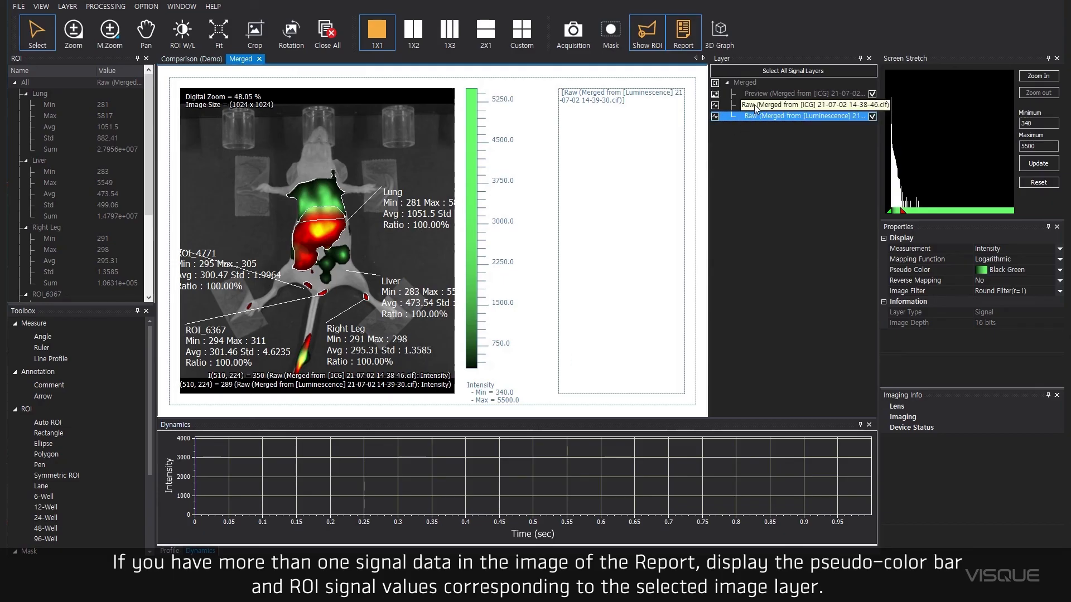
{"action": "left_click", "coordinate": [795, 105]}
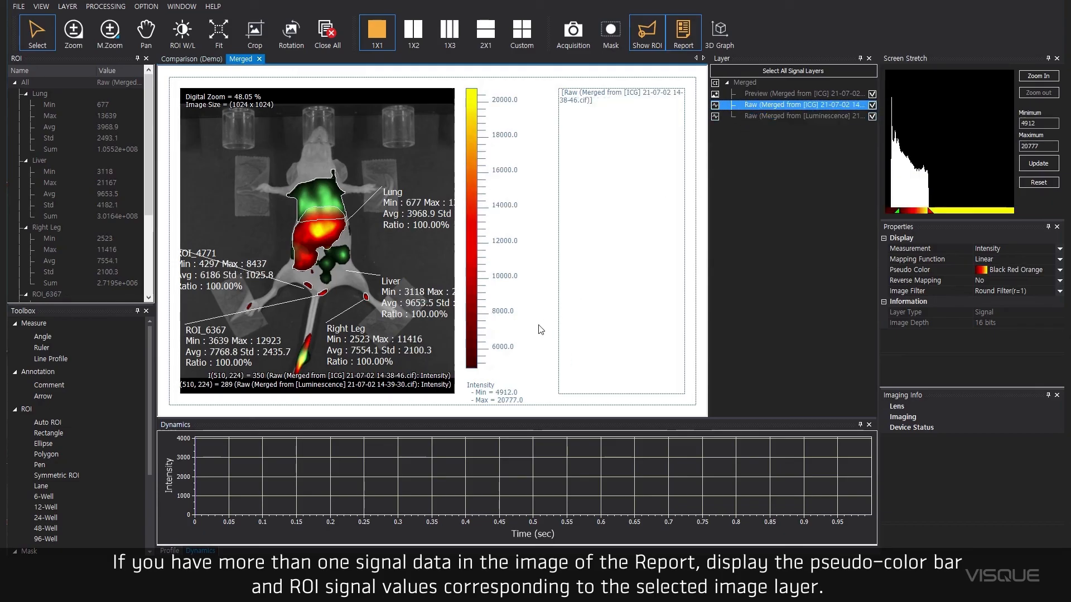
{"action": "mouse_move", "coordinate": [555, 223]}
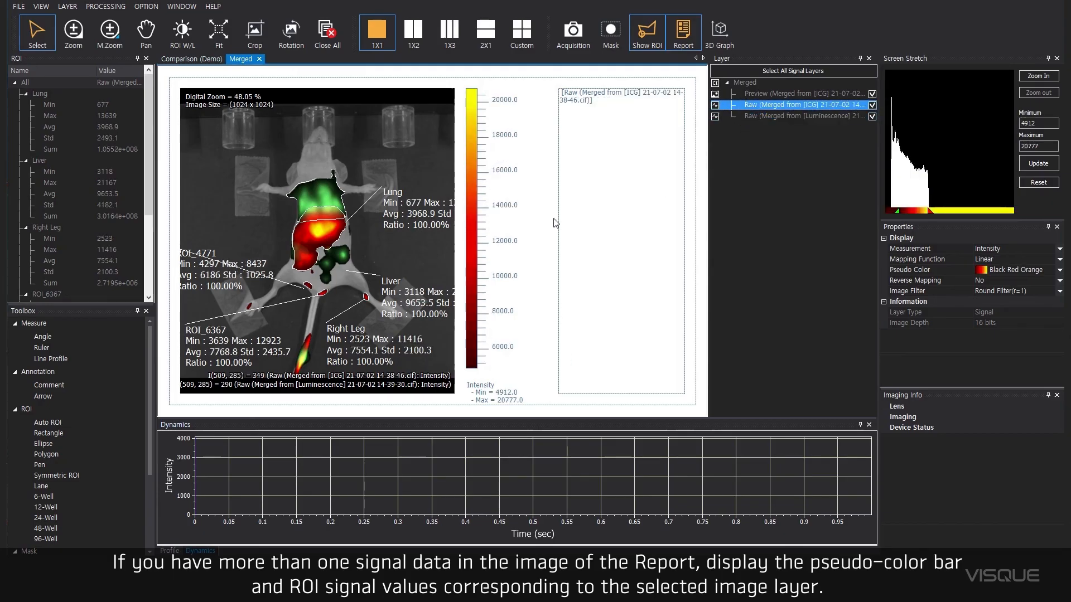
{"action": "mouse_move", "coordinate": [513, 355]}
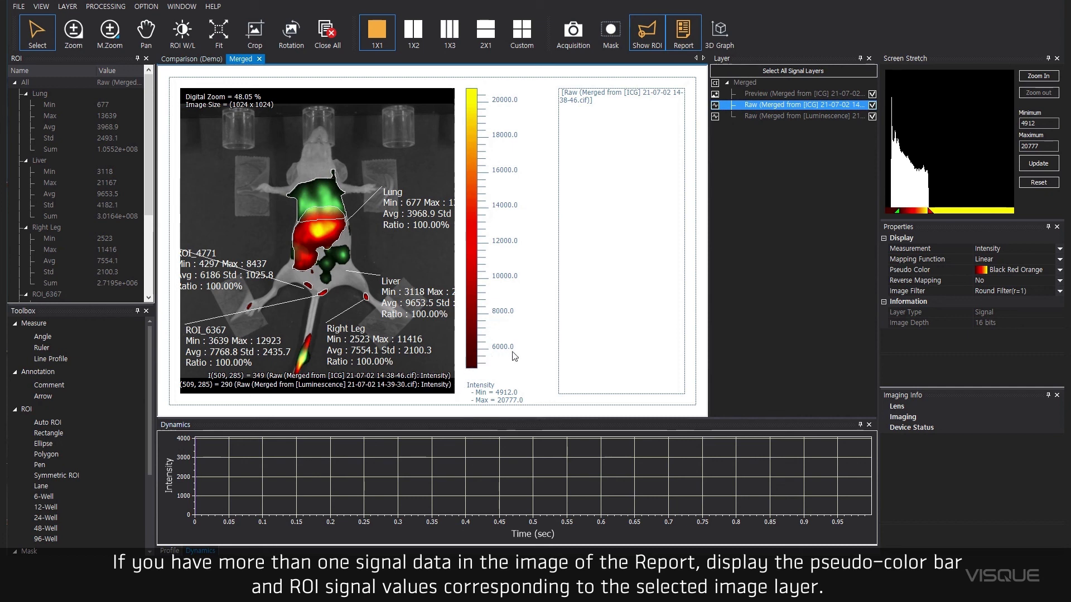
{"action": "mouse_move", "coordinate": [538, 405]}
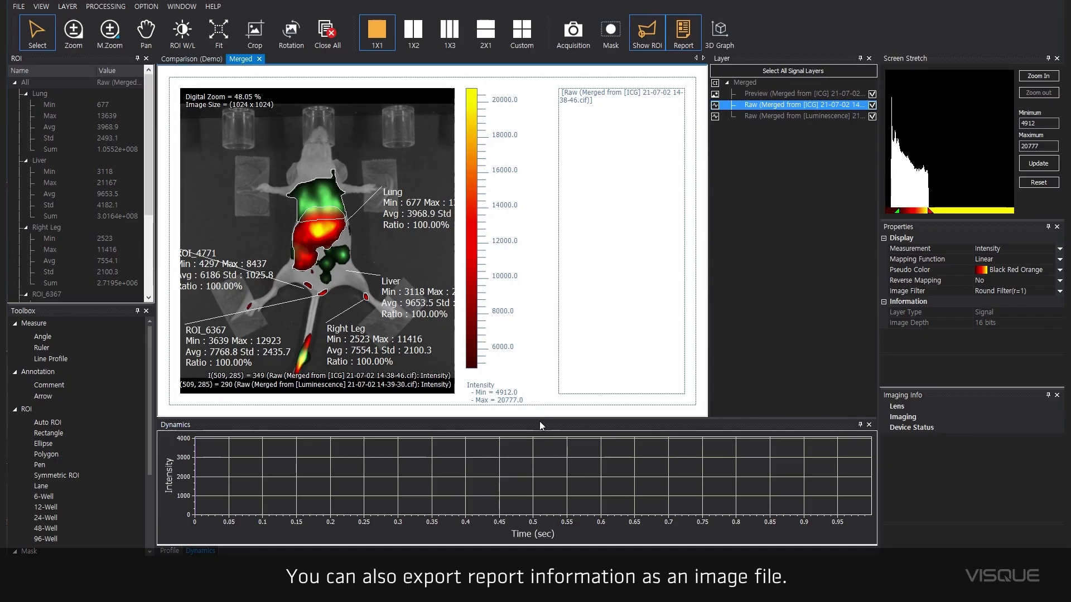
{"action": "mouse_move", "coordinate": [420, 419]}
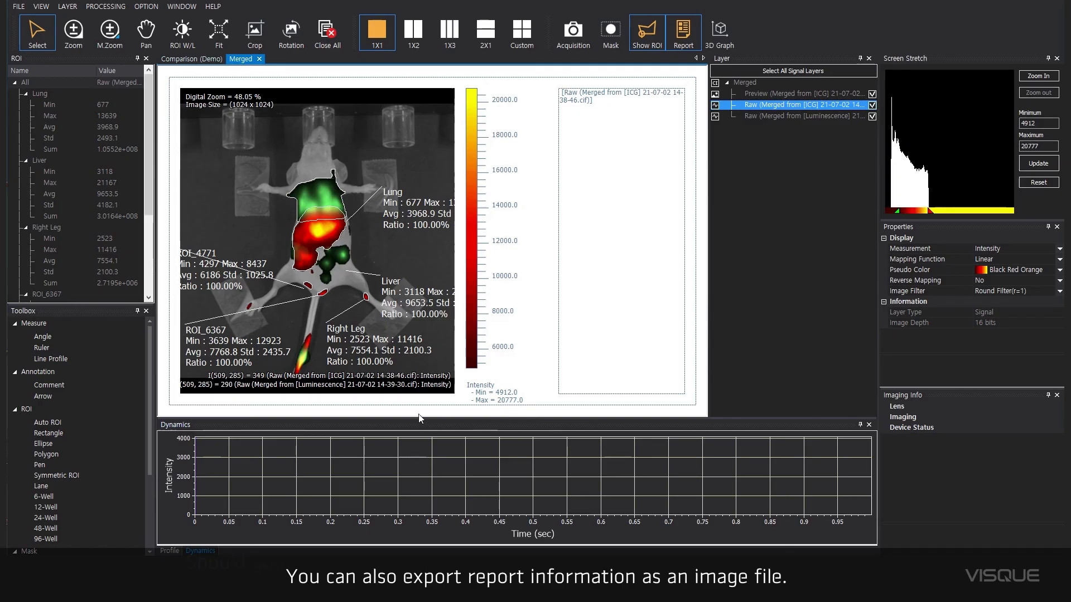